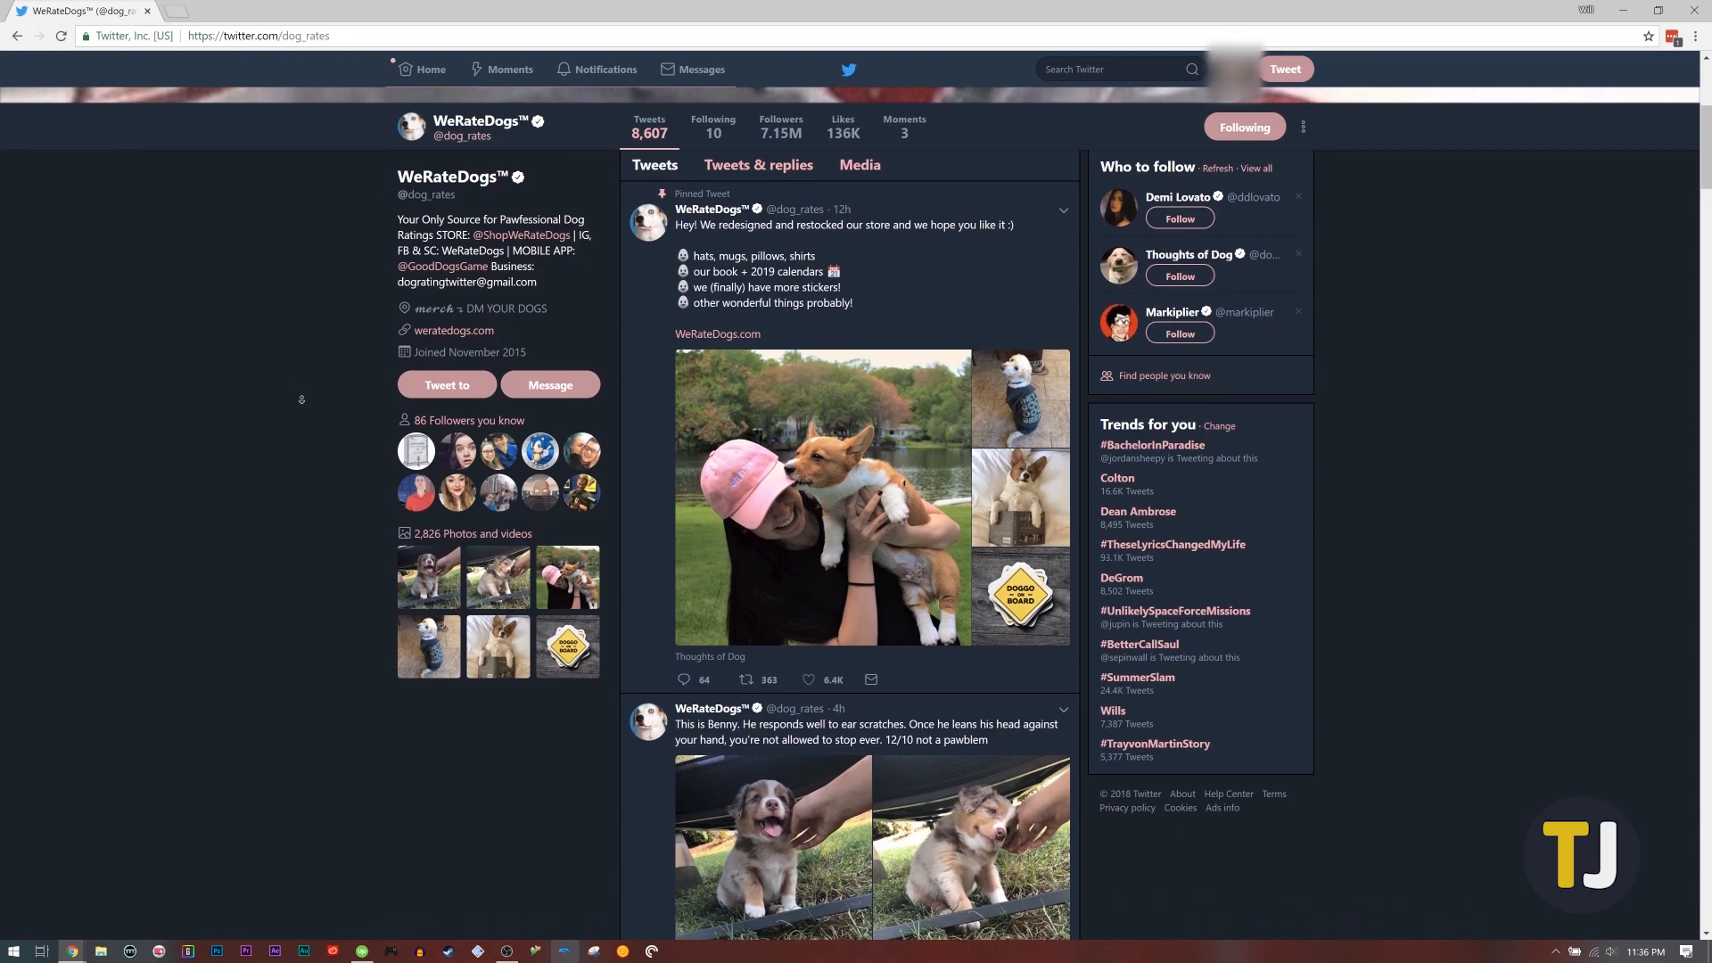
- Scroll down through the WeRateDogs timeline and the NHL GIFs profile's GIF tweets
scroll("down", 3)
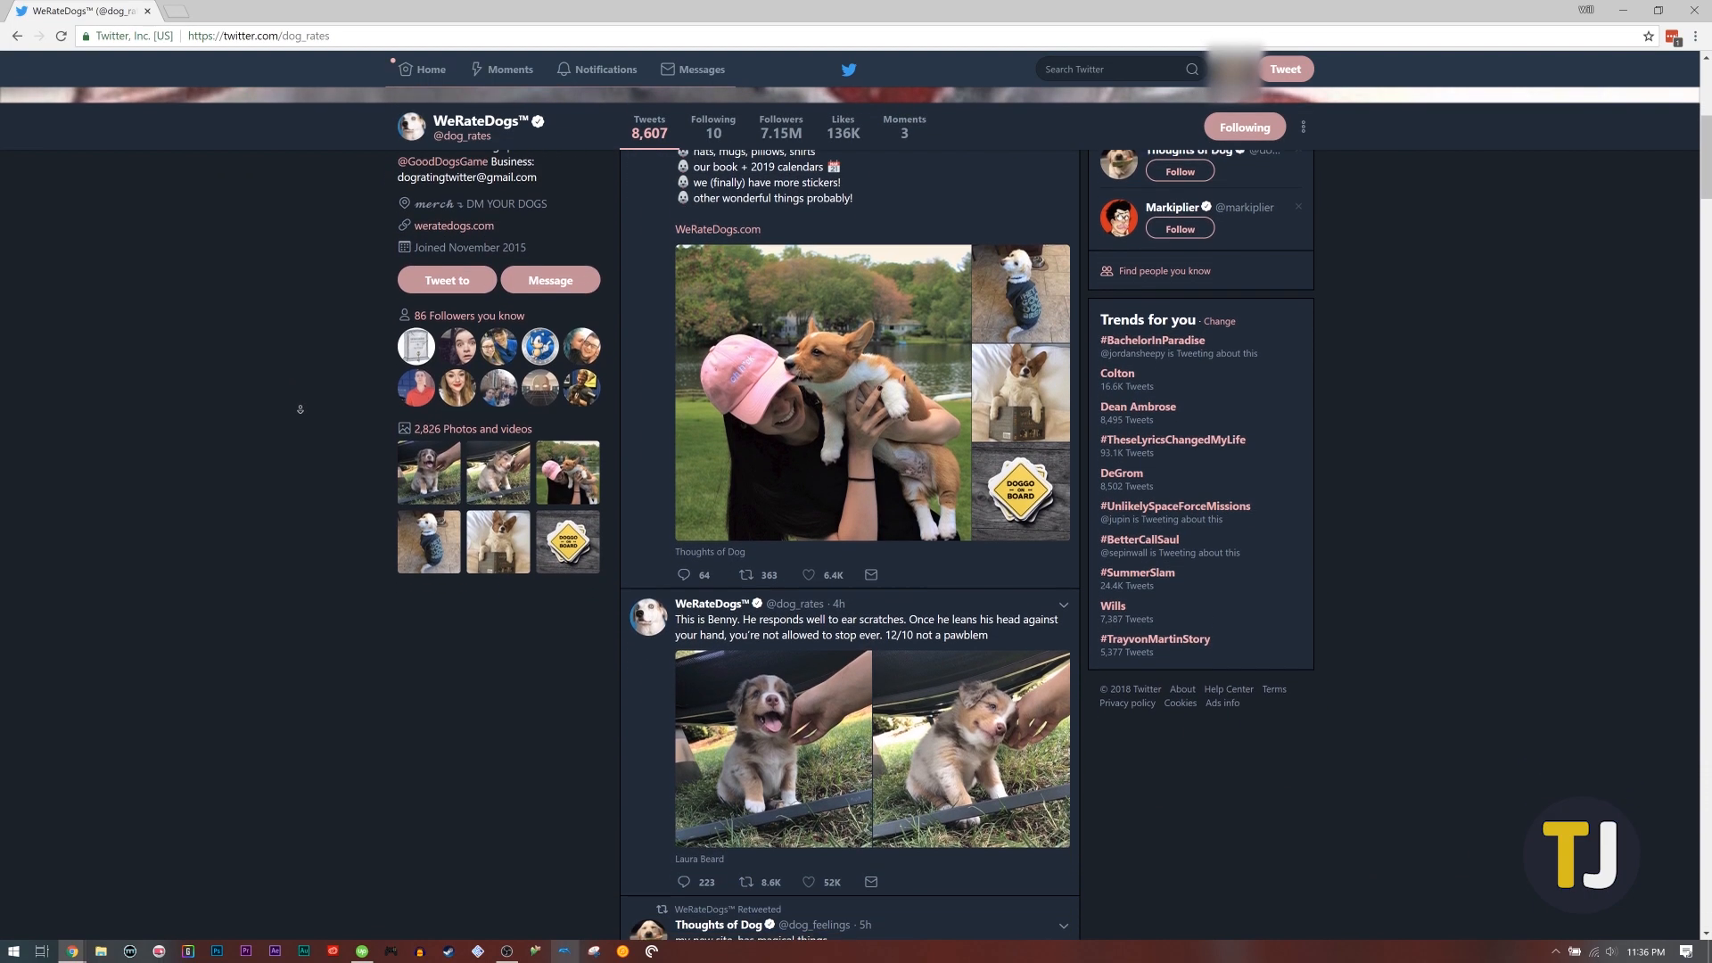
scroll("down", 3)
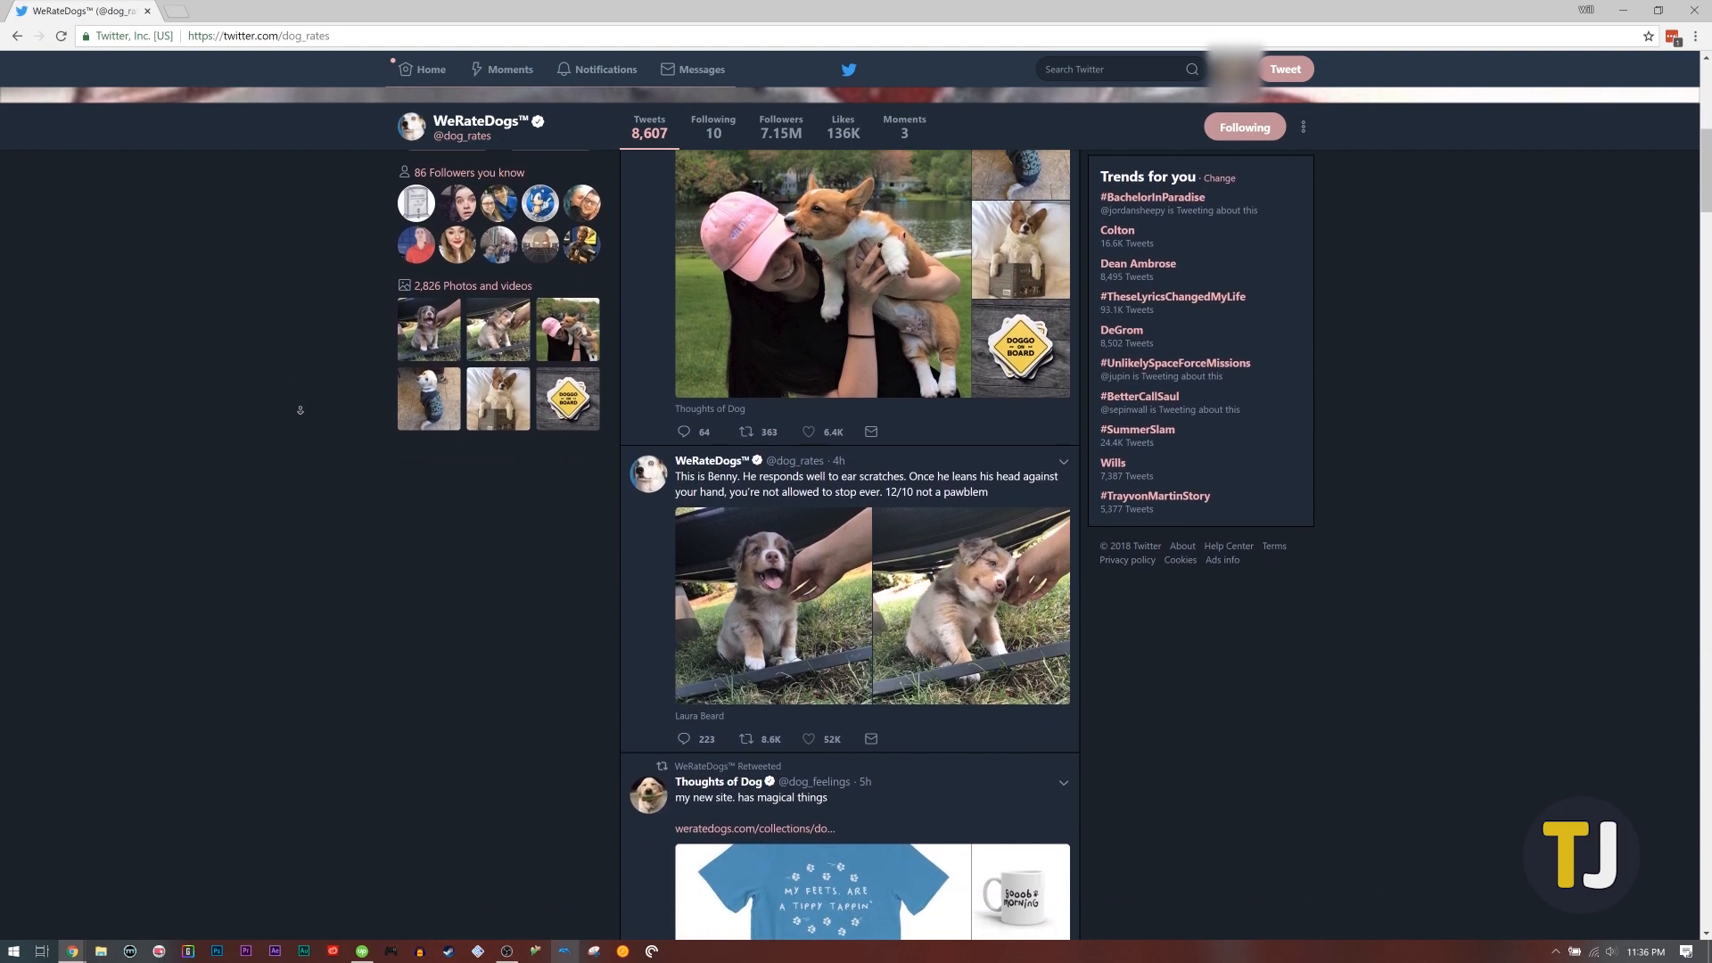
scroll("down", 3)
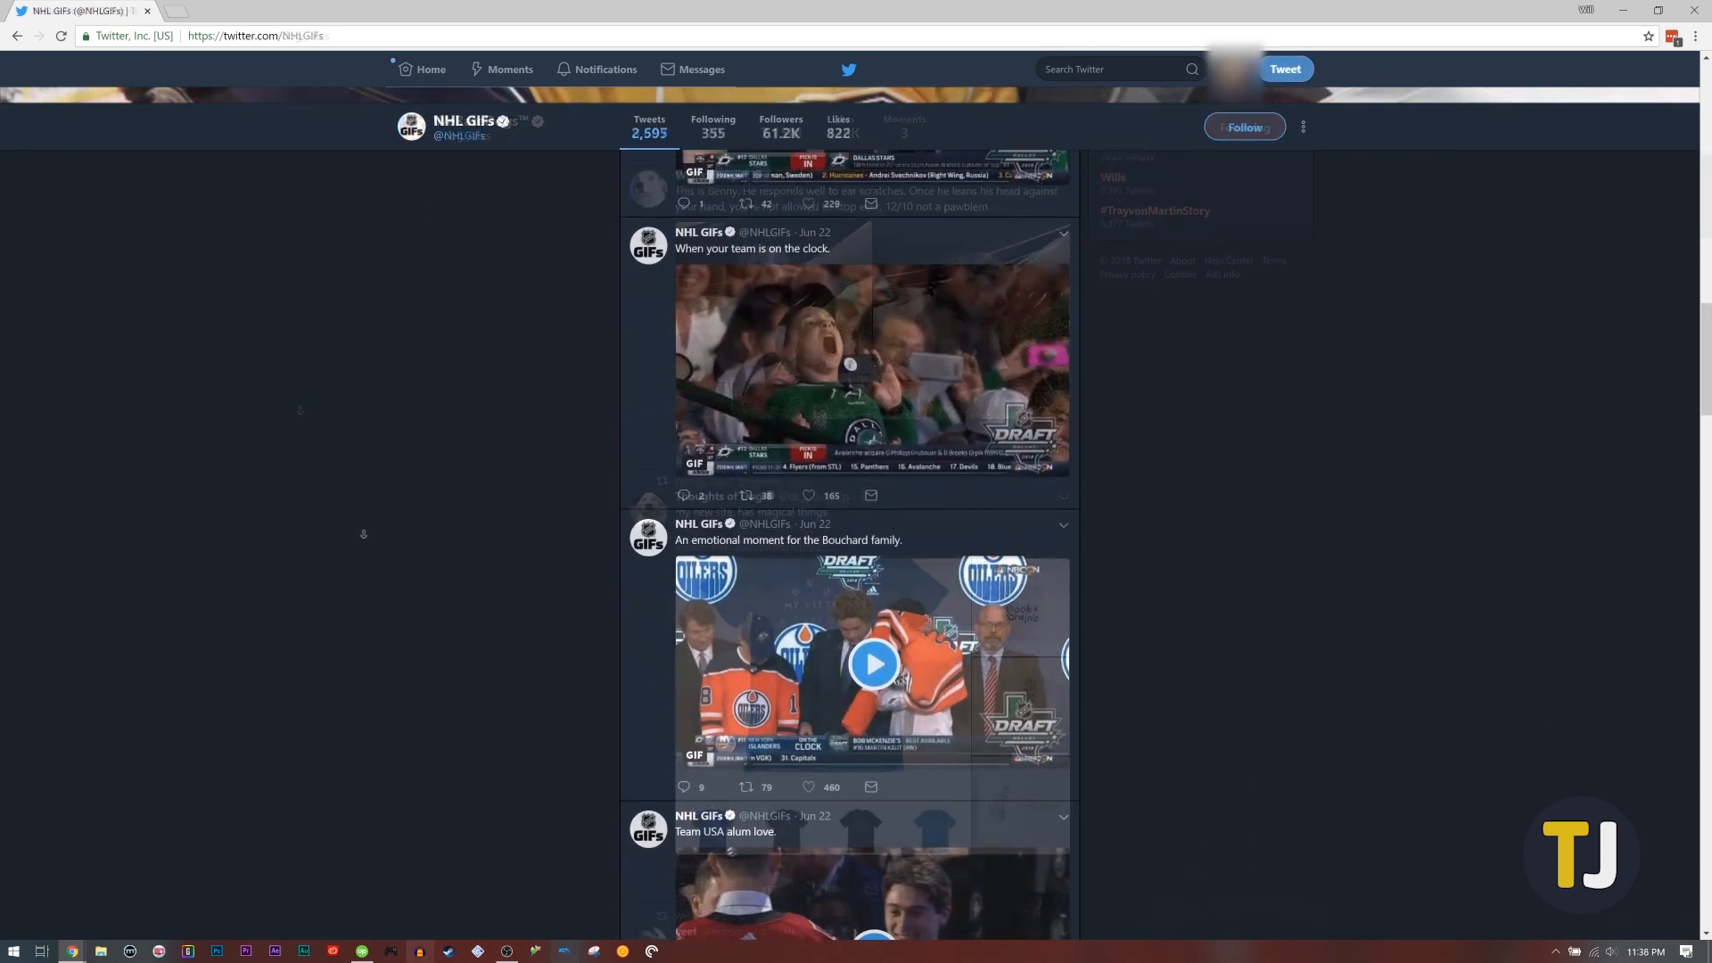
scroll("down", 3)
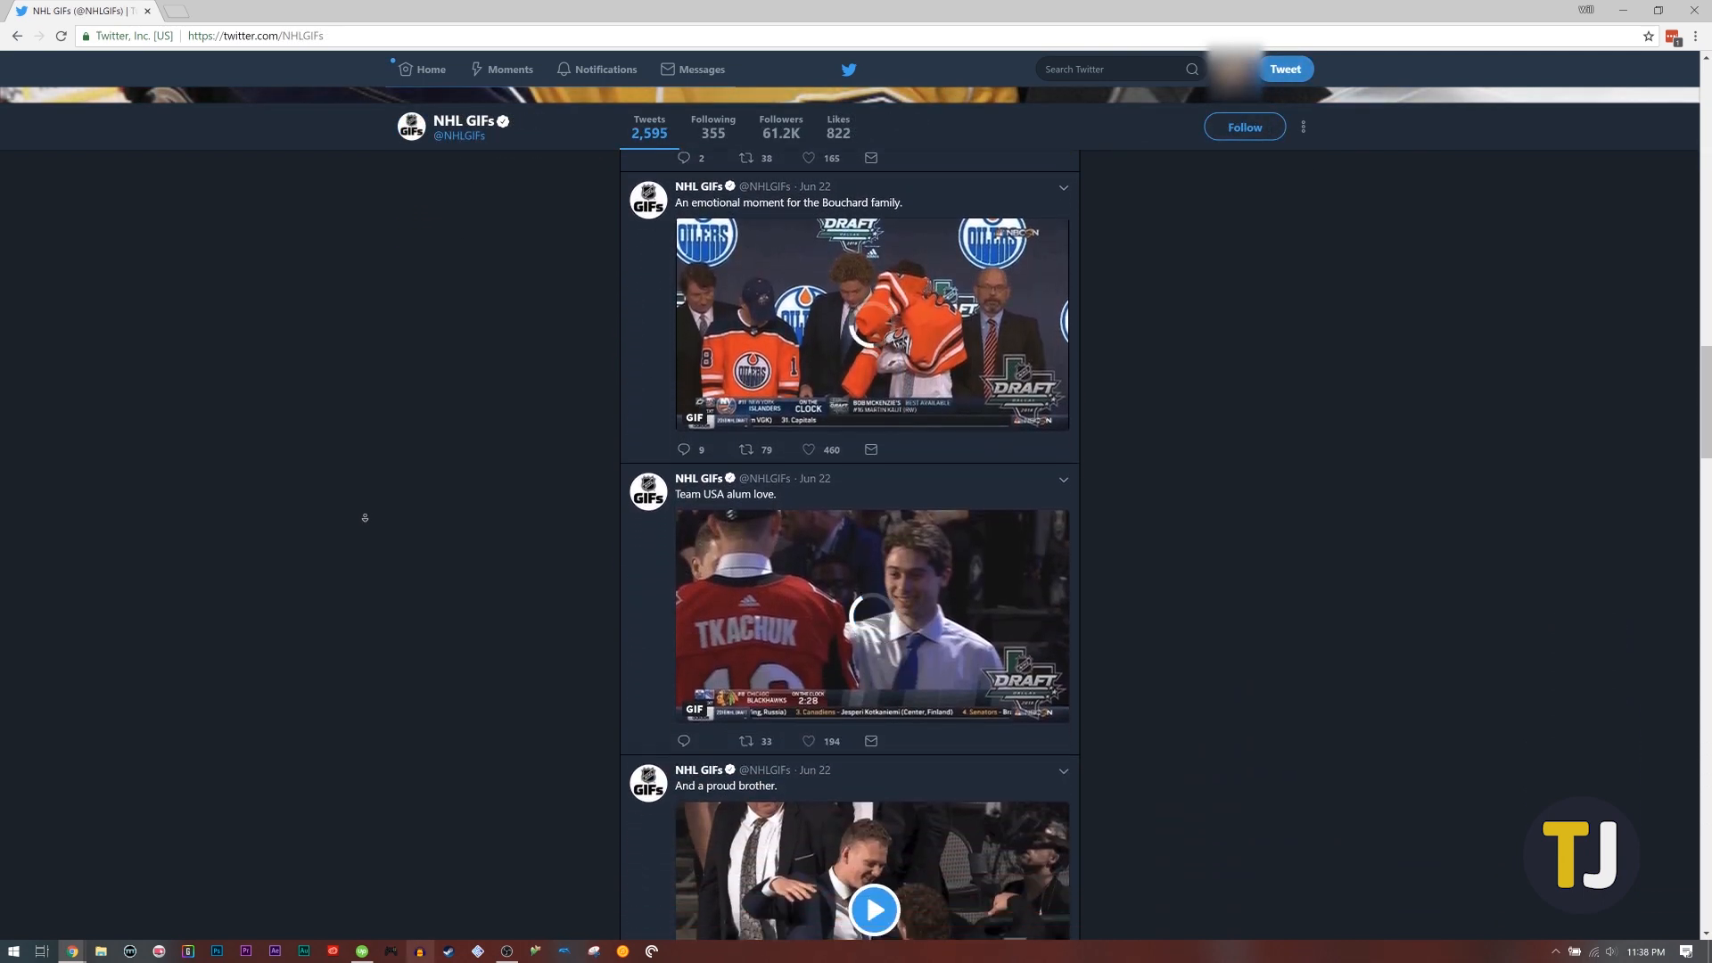
scroll("down", 3)
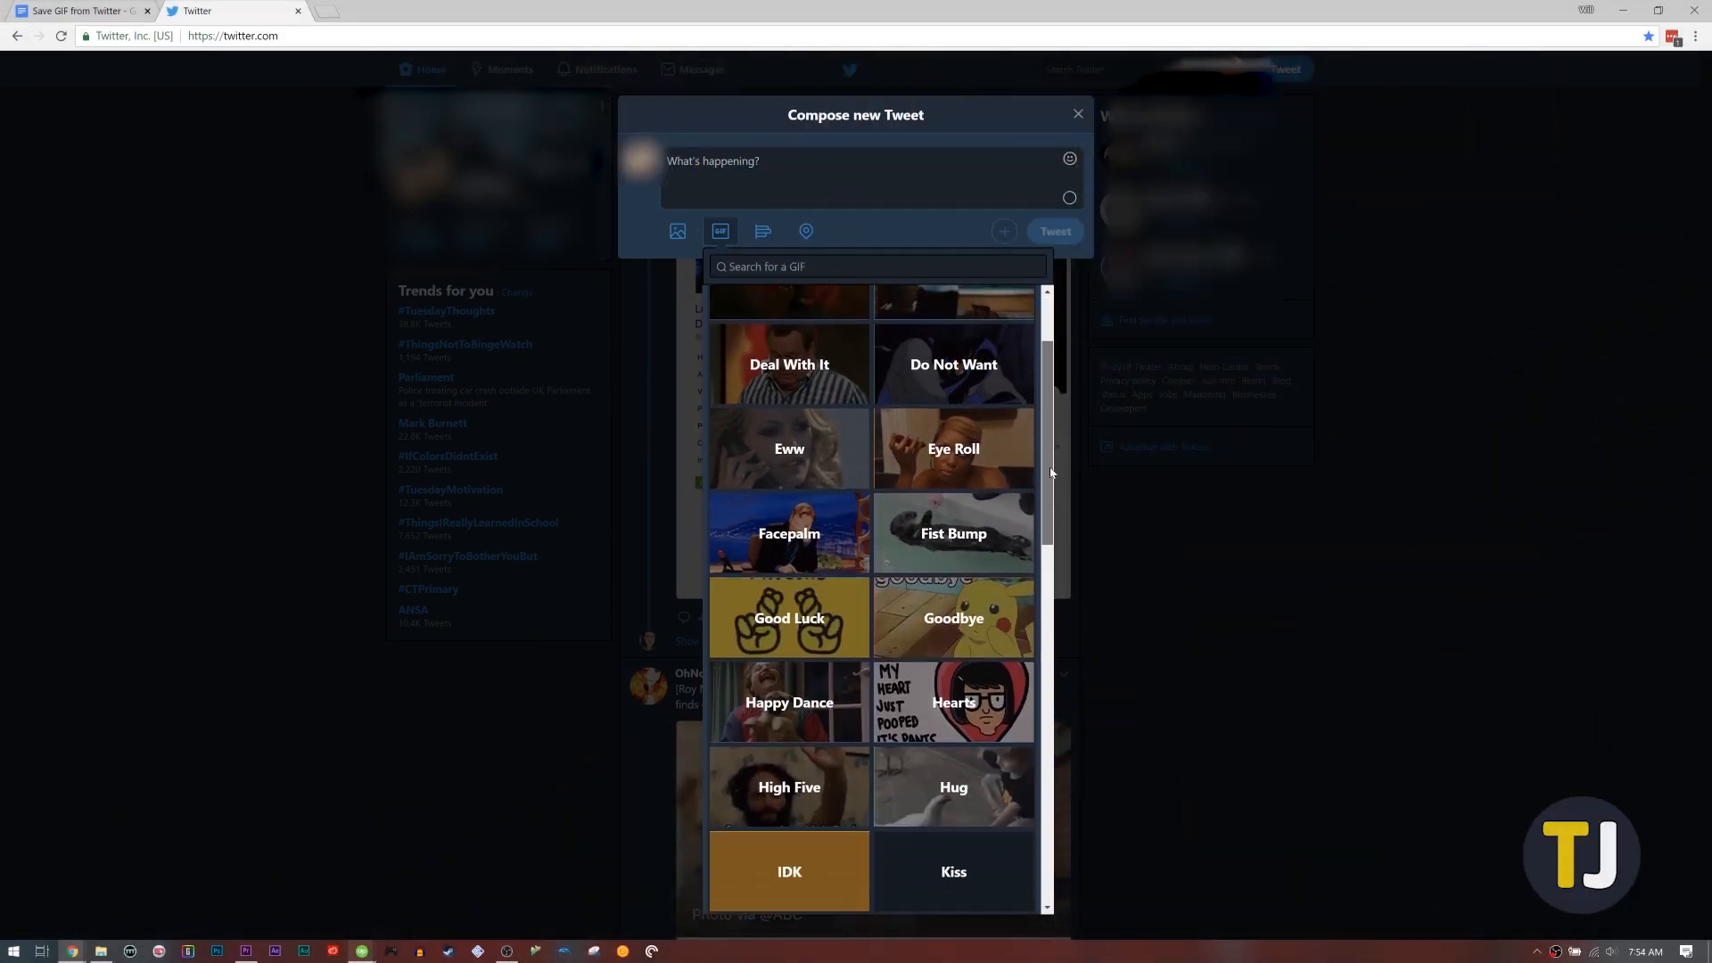
- Scroll through the GIF picker and a GIF tweet, then reach the SimpsonsQOTD LOUD tweet
scroll("down", 3)
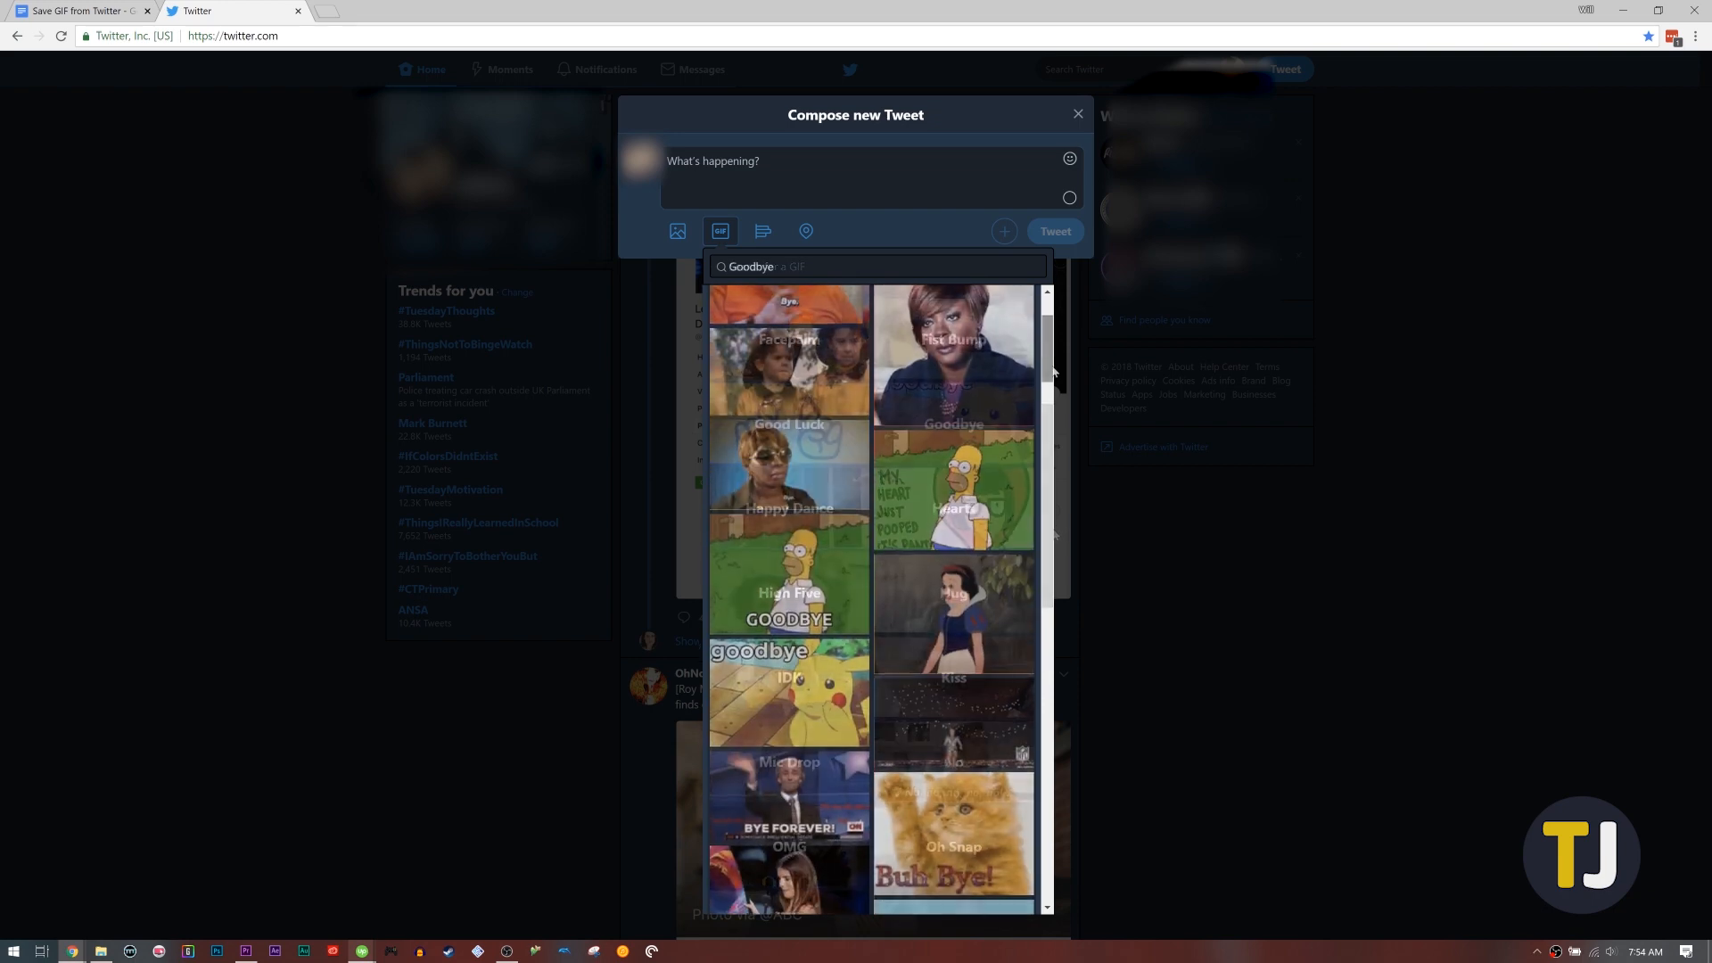
scroll("down", 3)
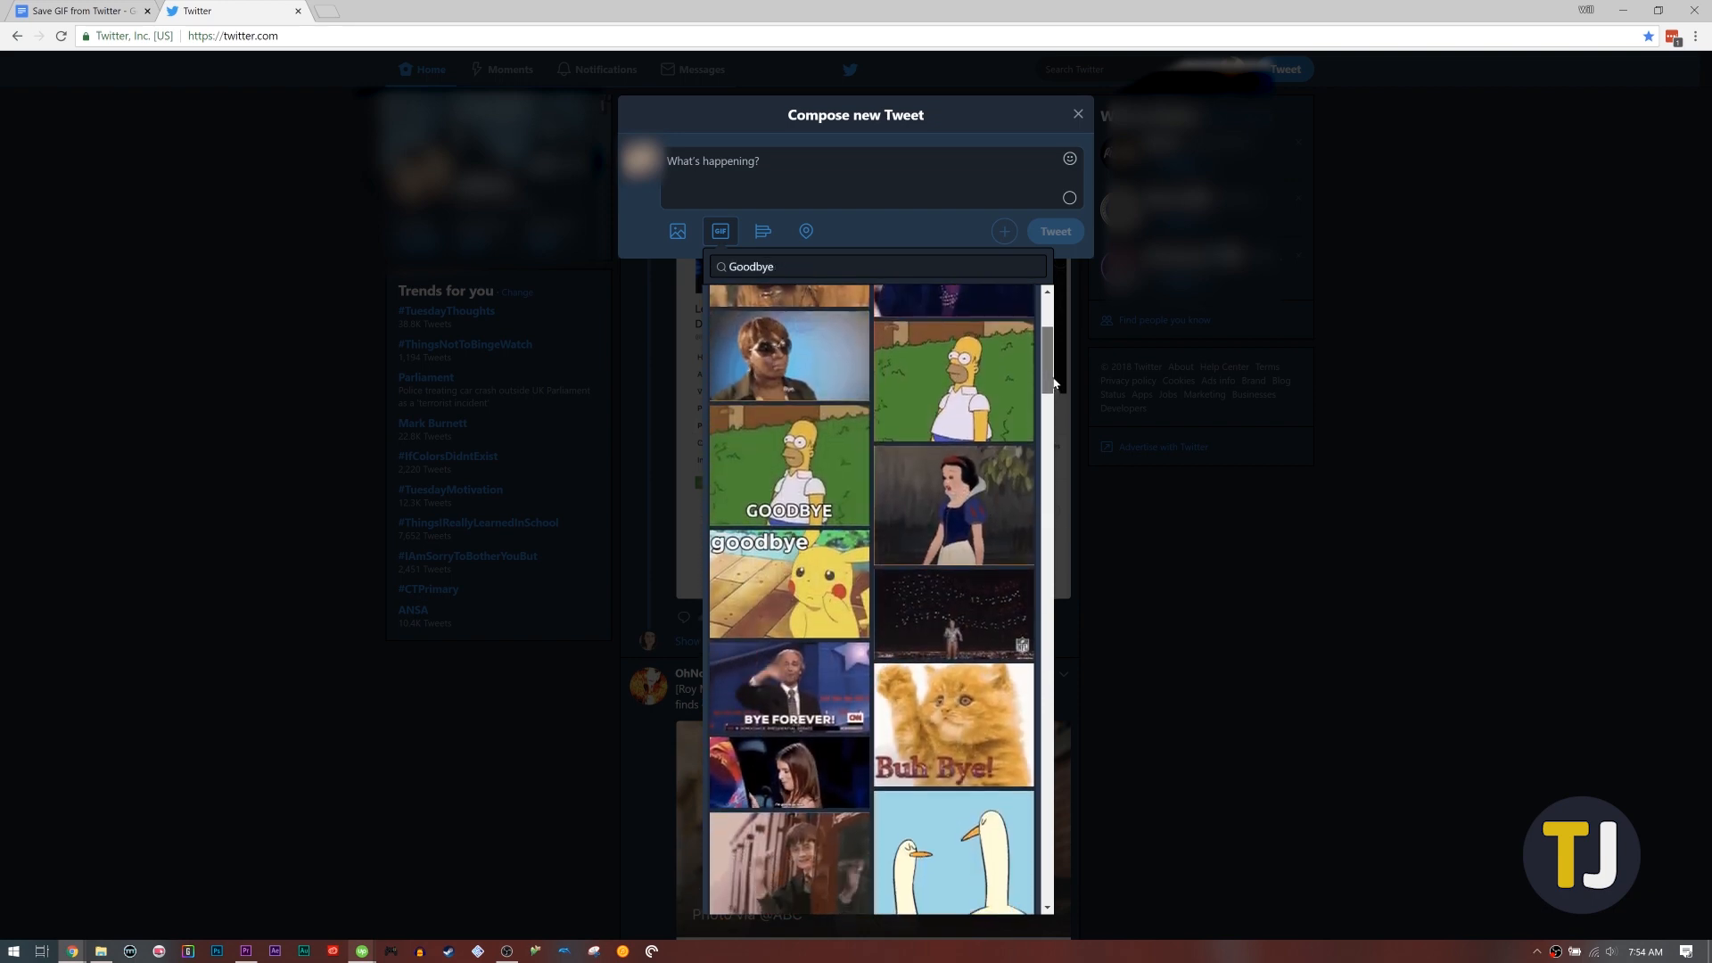
scroll("down", 3)
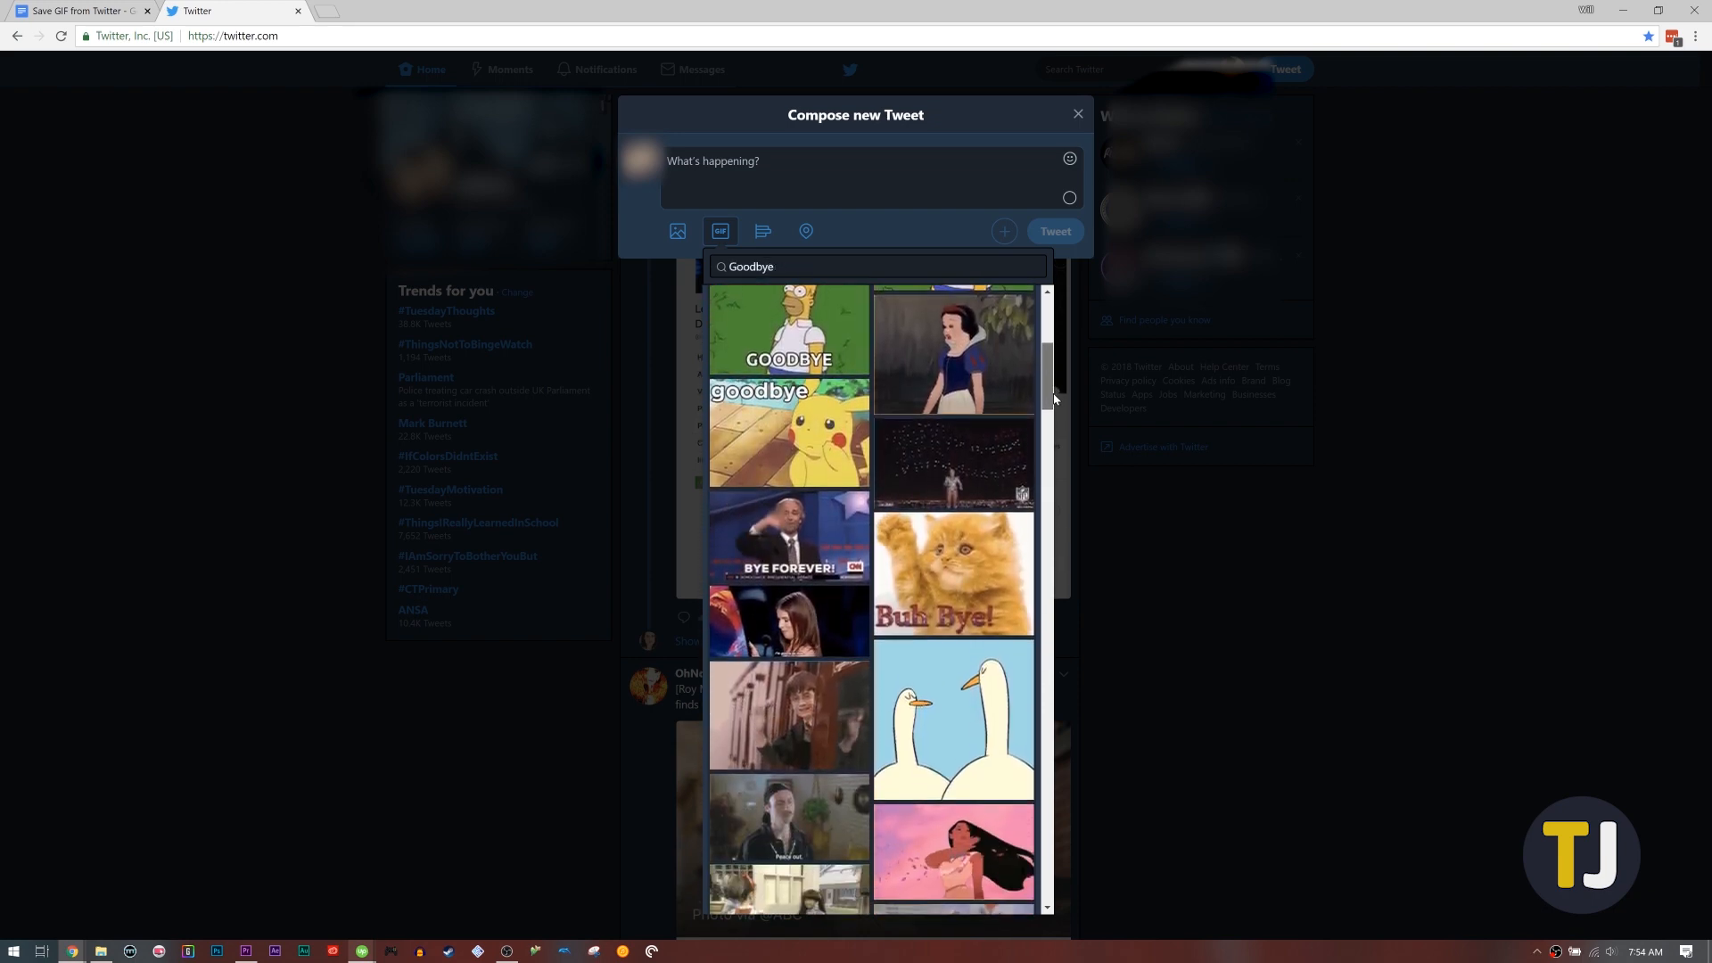
scroll("down", 3)
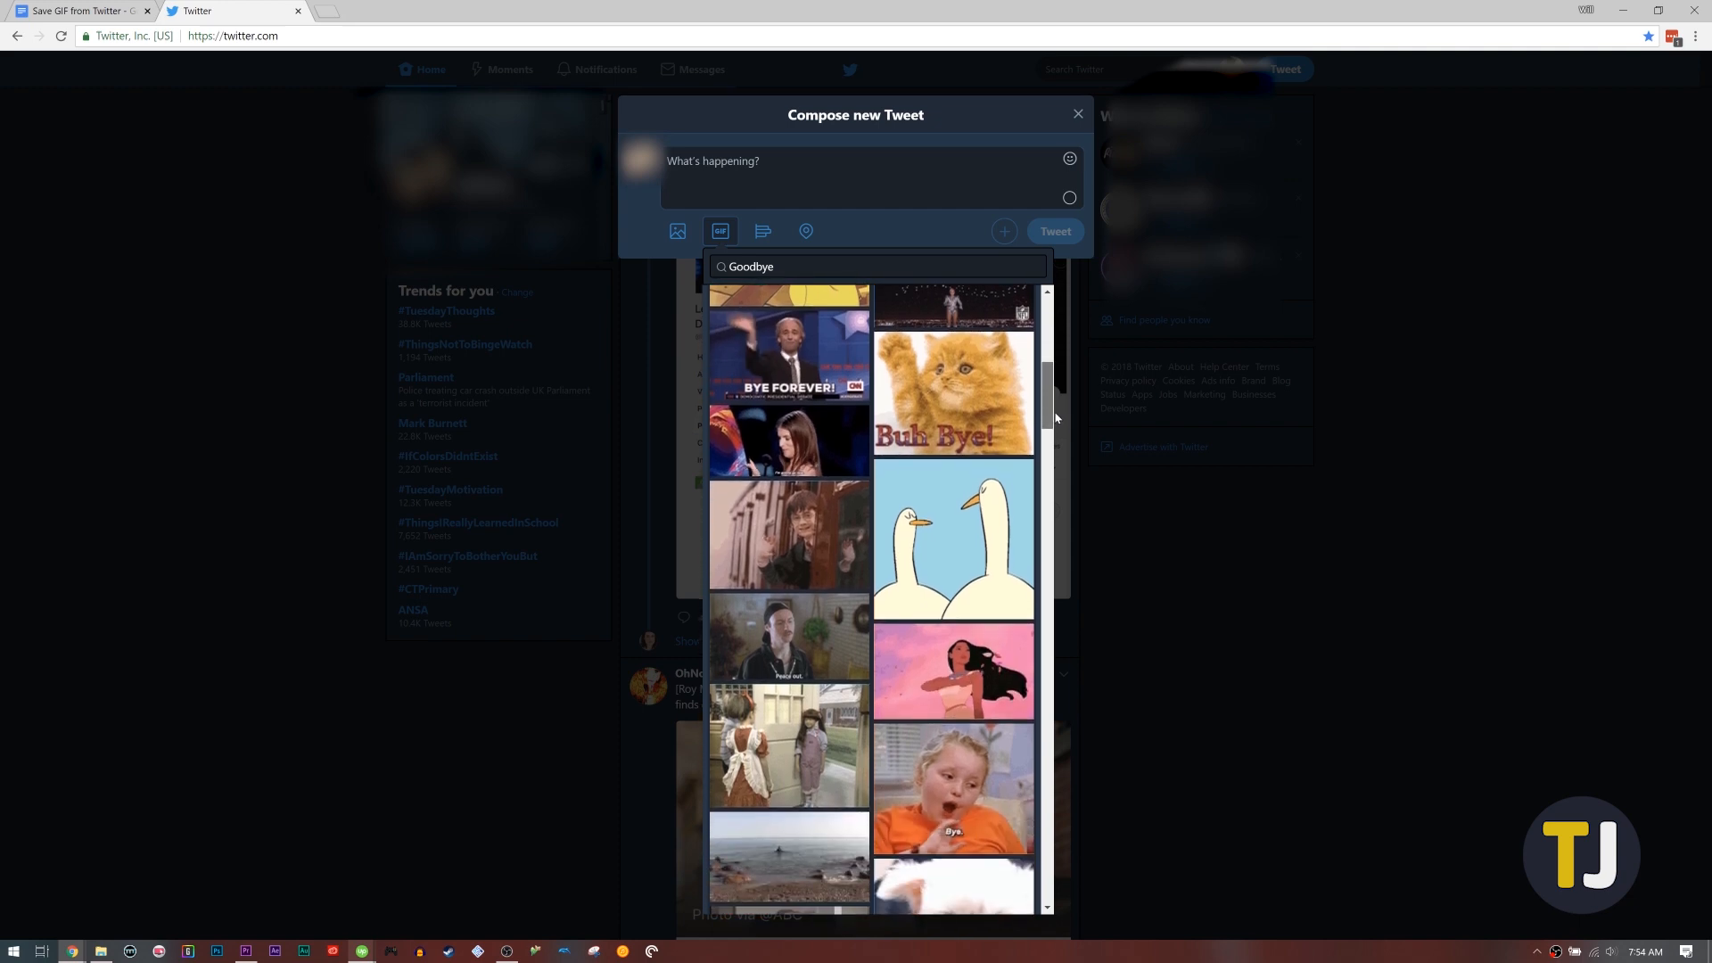
scroll("down", 3)
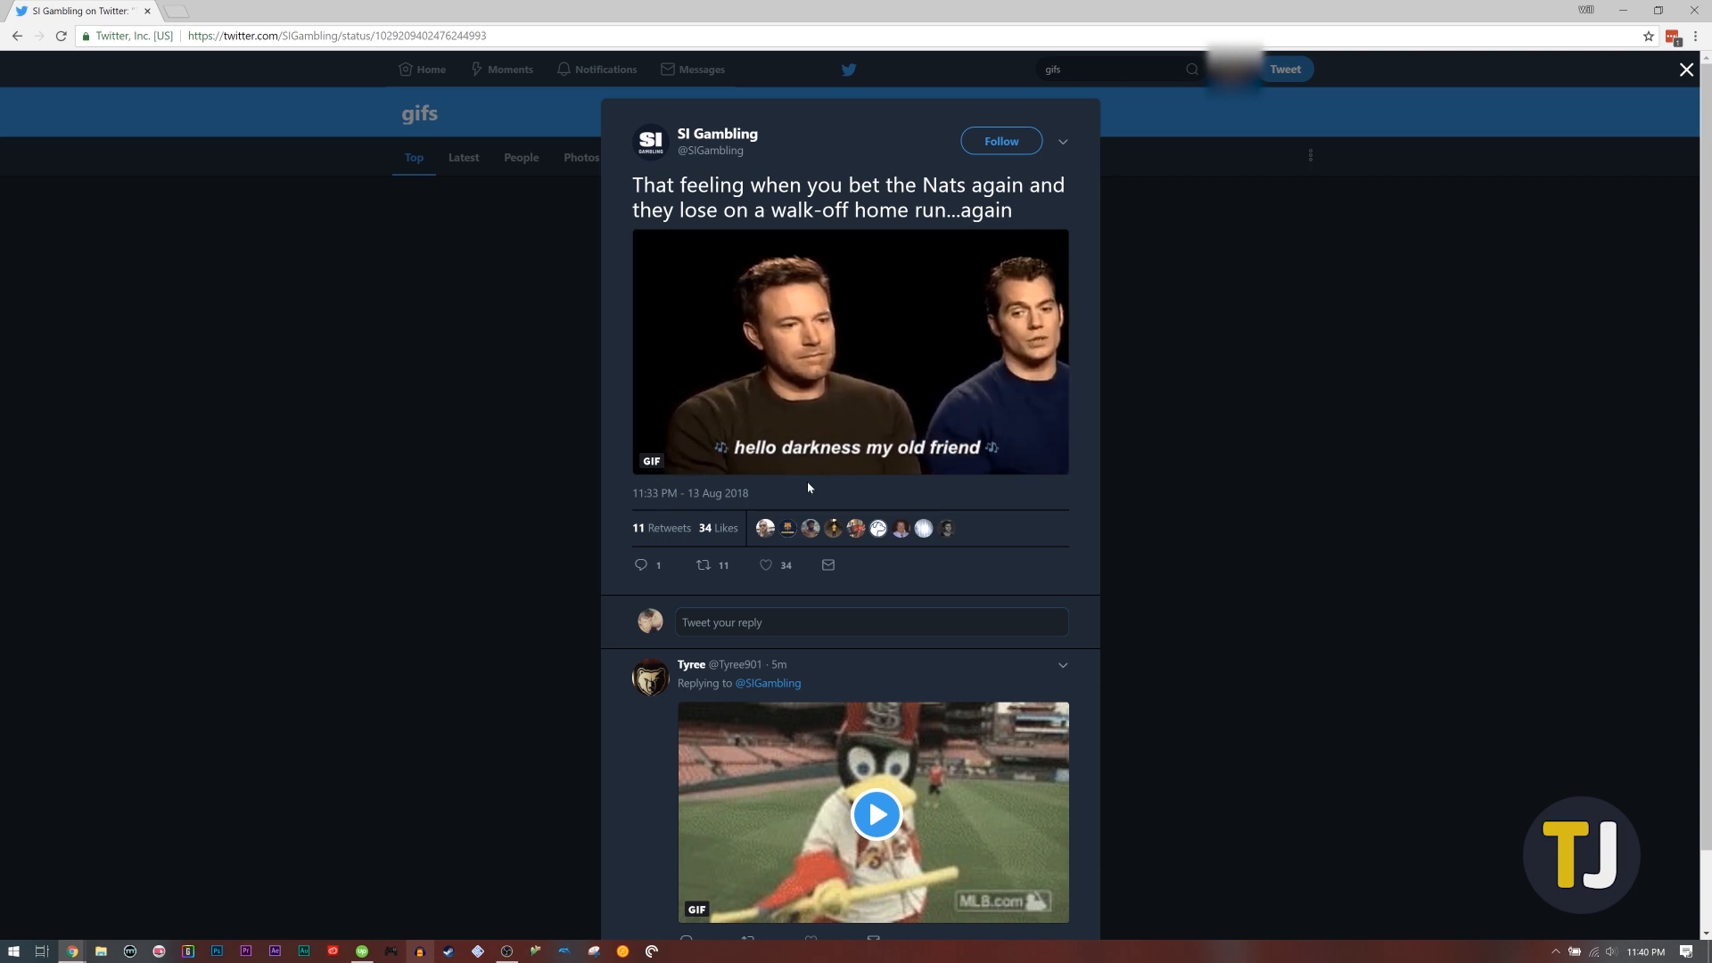
left_click(230, 10)
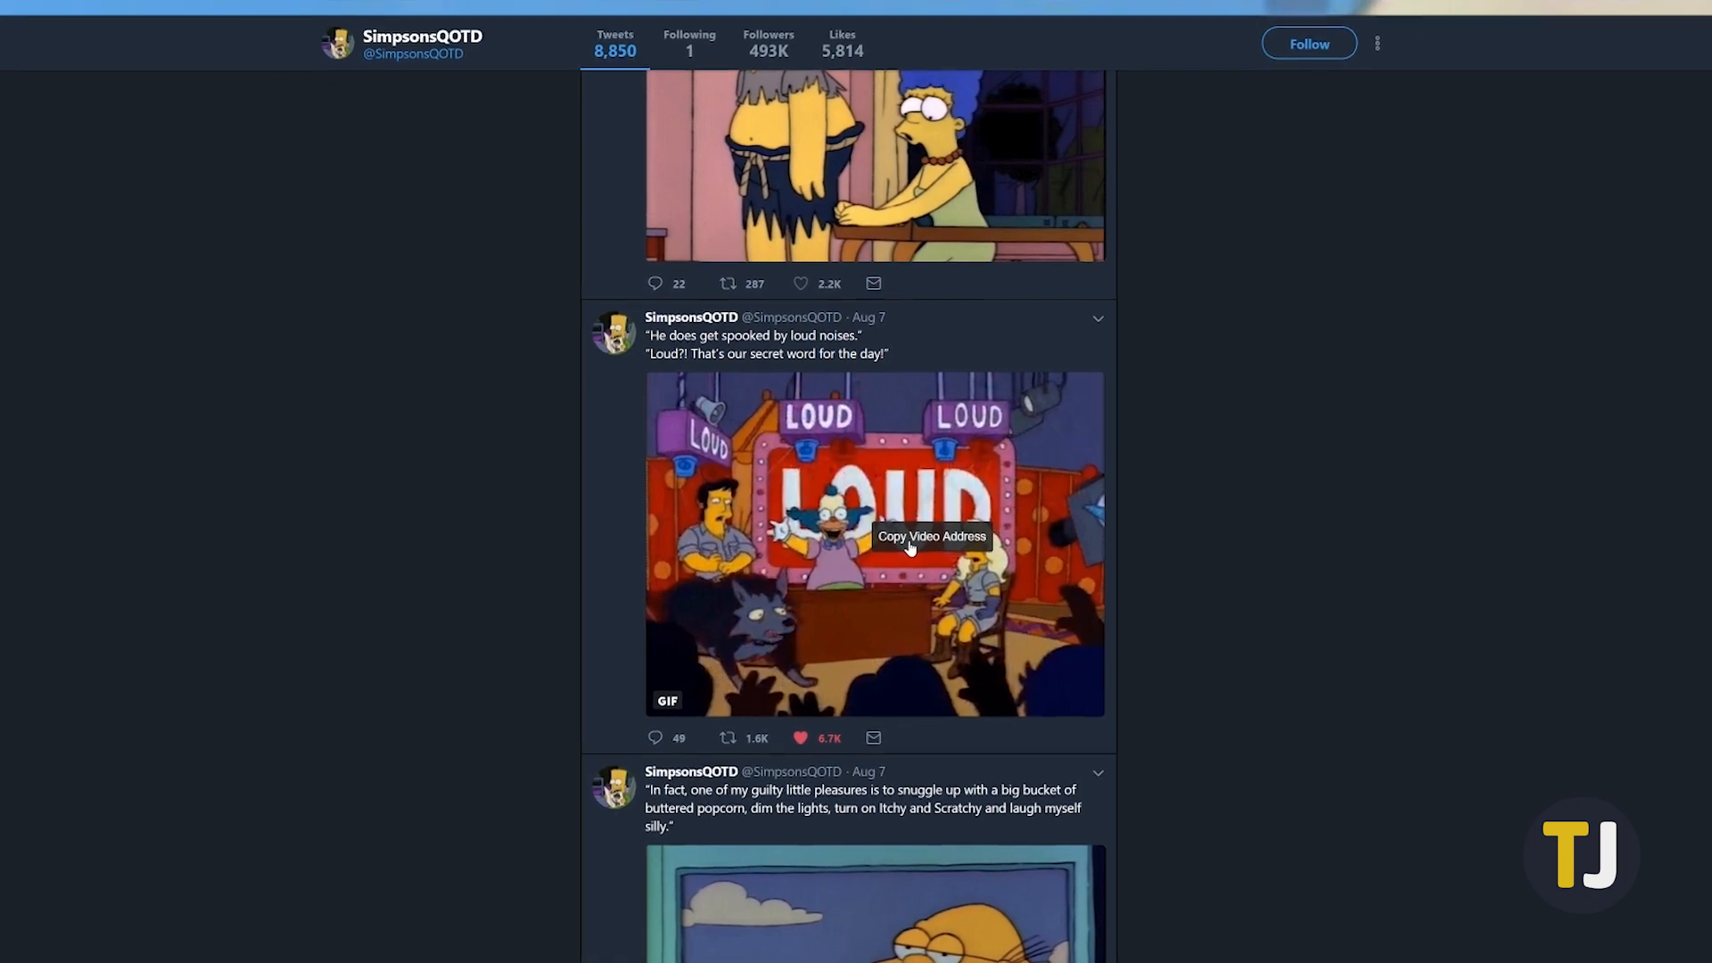
- Copy the LOUD clip's video address for use in ezgif.com's converter
scroll("down", 3)
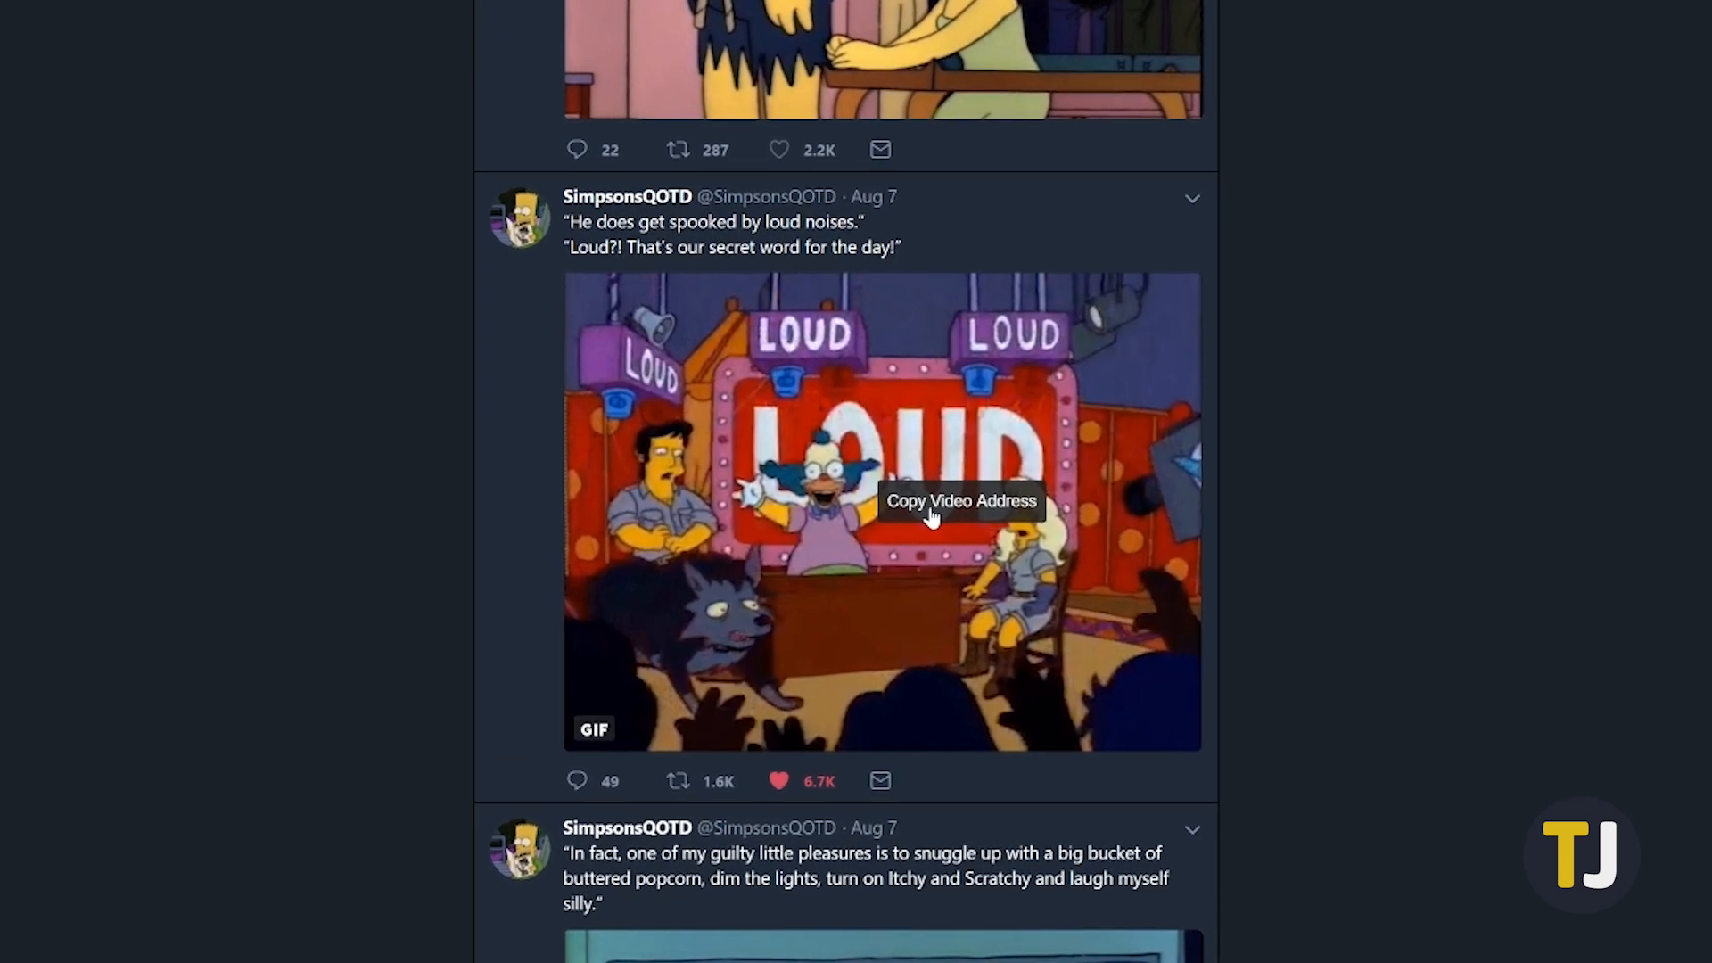
left_click(960, 502)
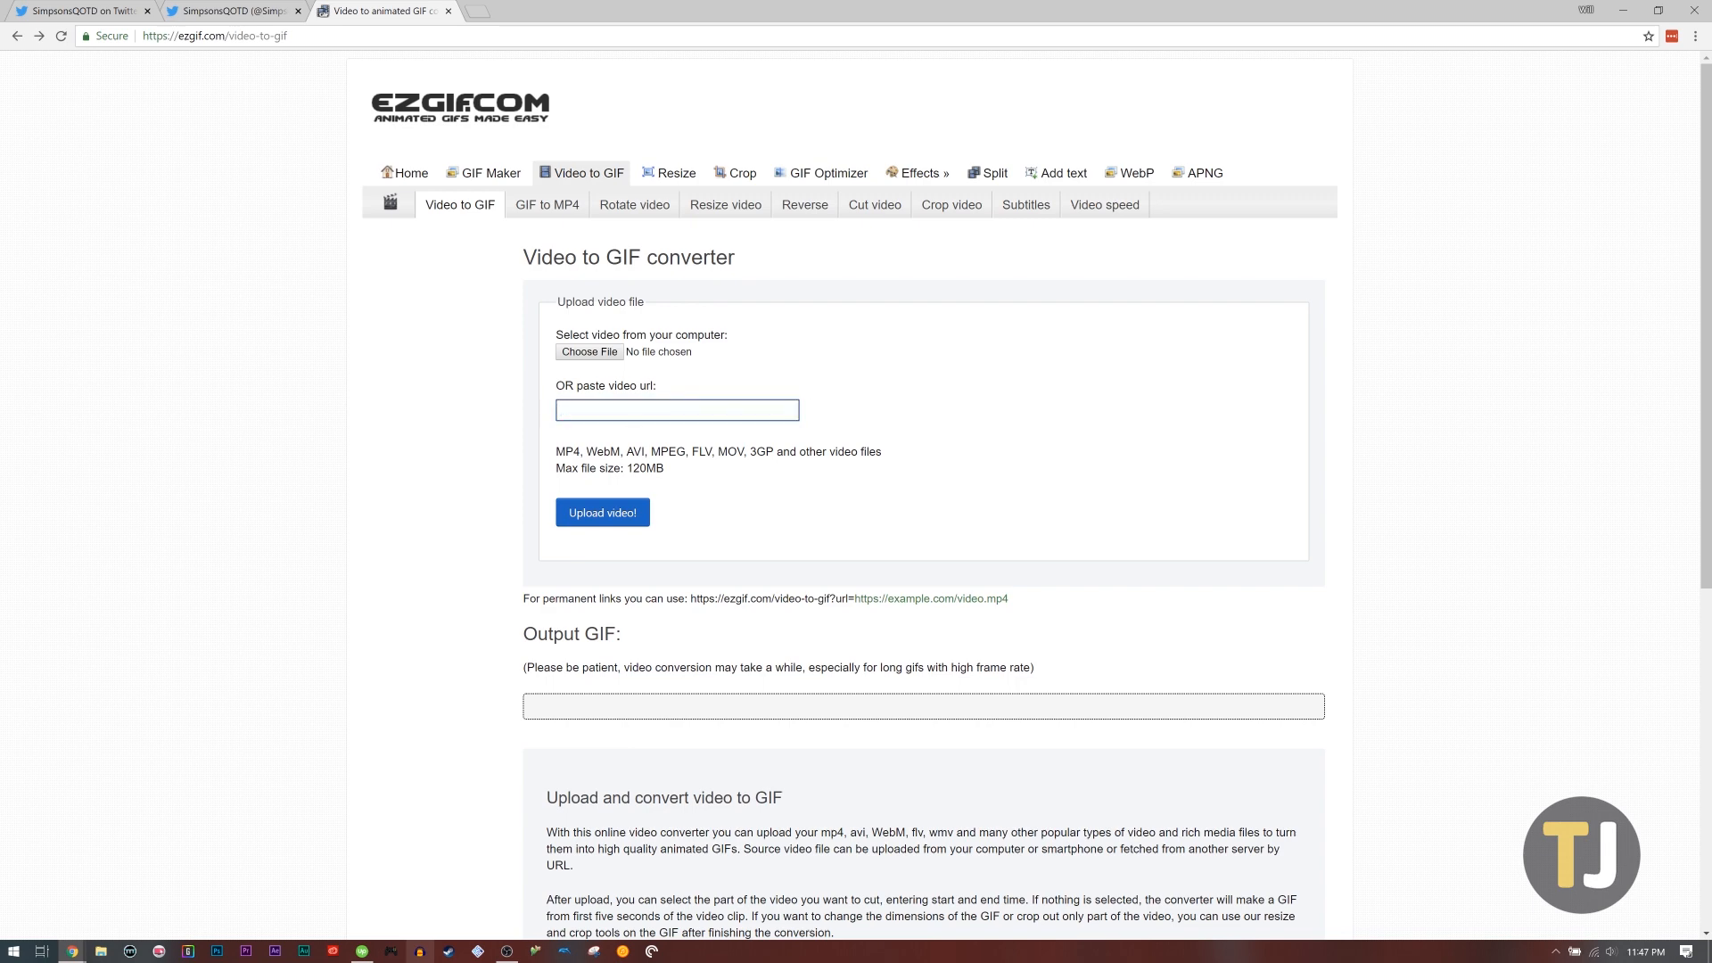
type("https://twitter.com/i/status/1026796476758343680")
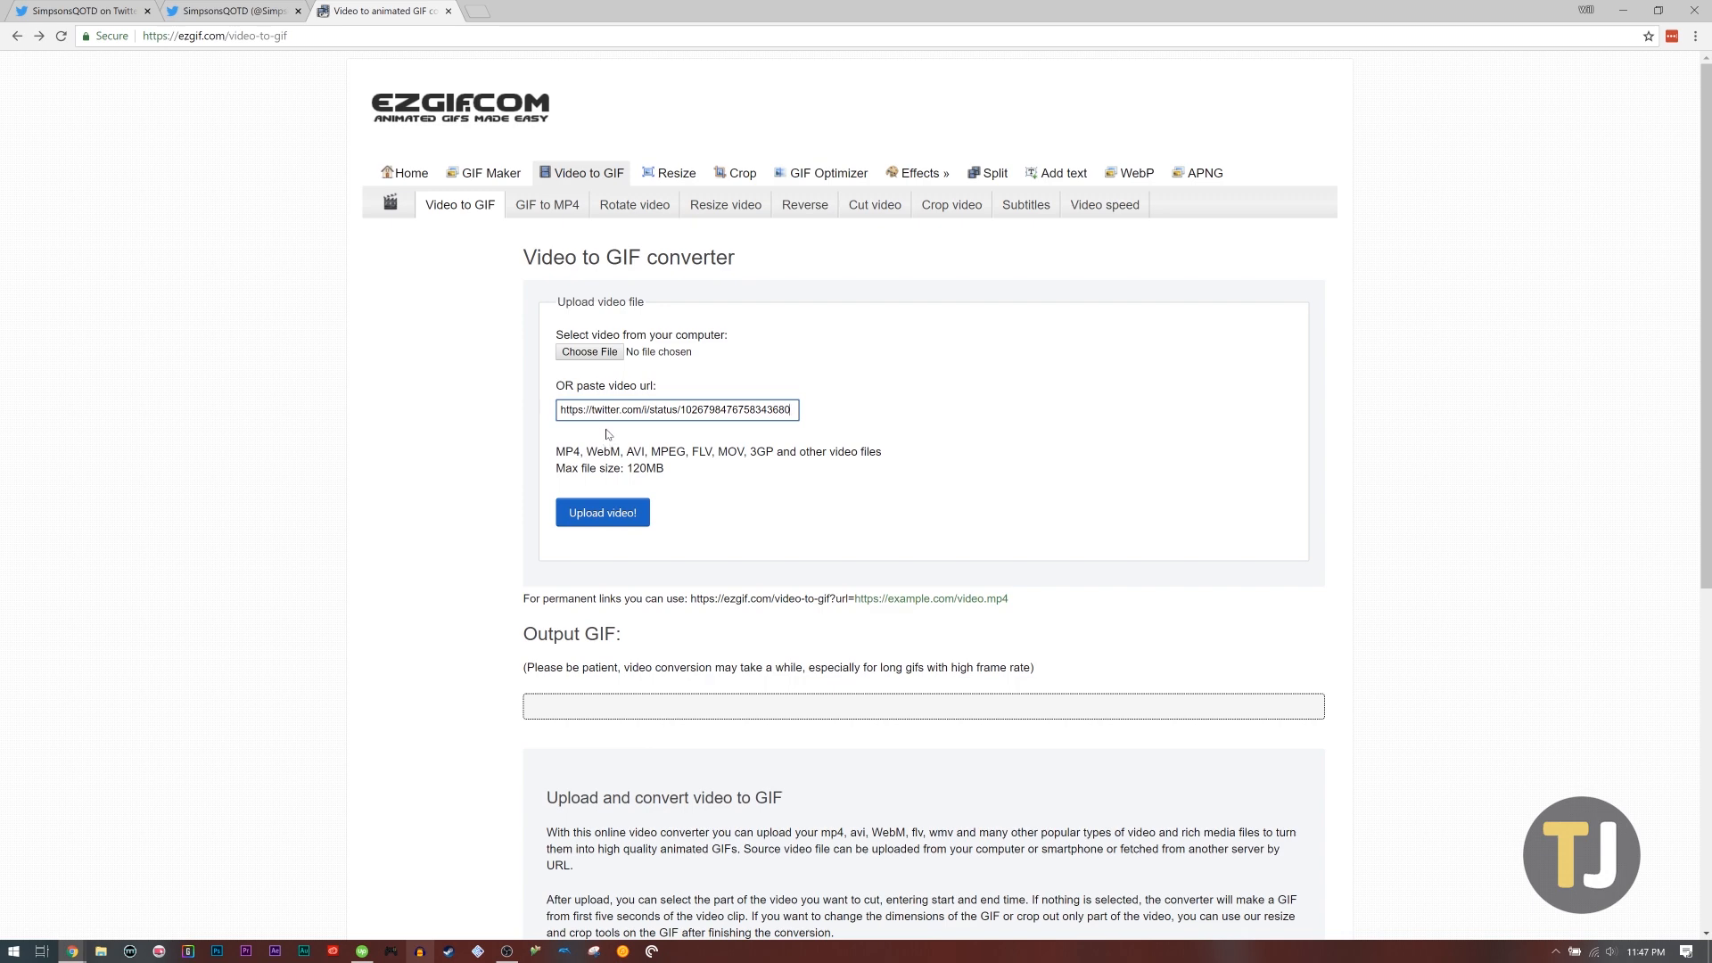
left_click(601, 512)
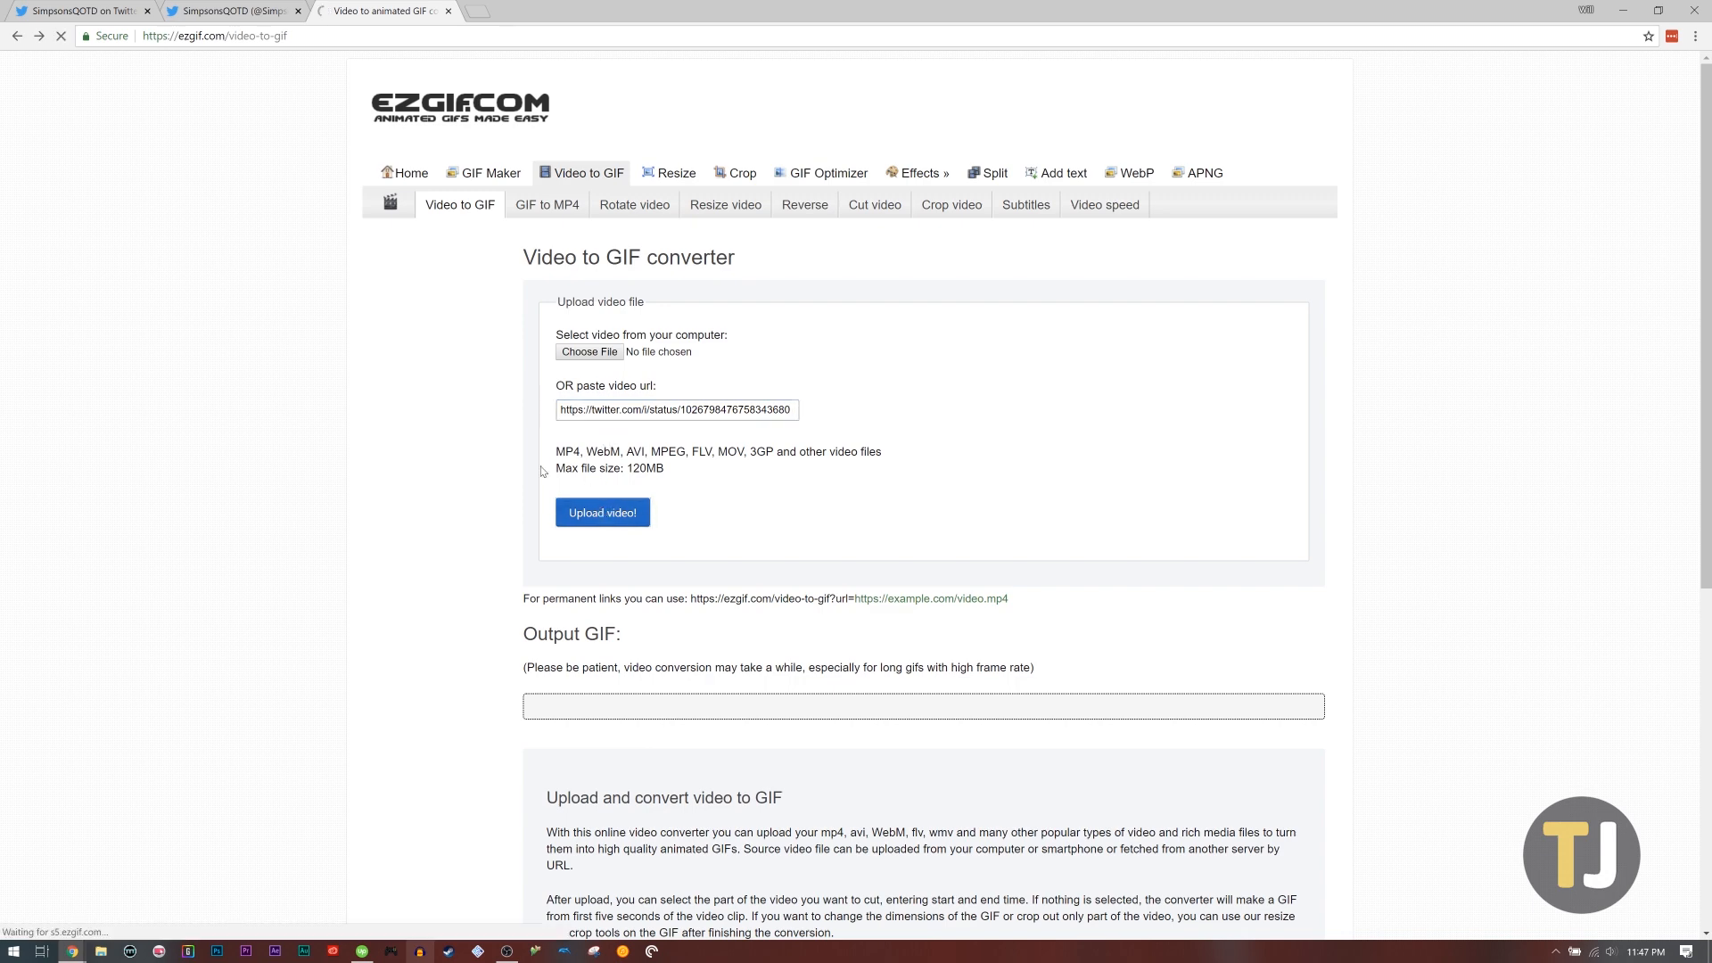
left_click(601, 512)
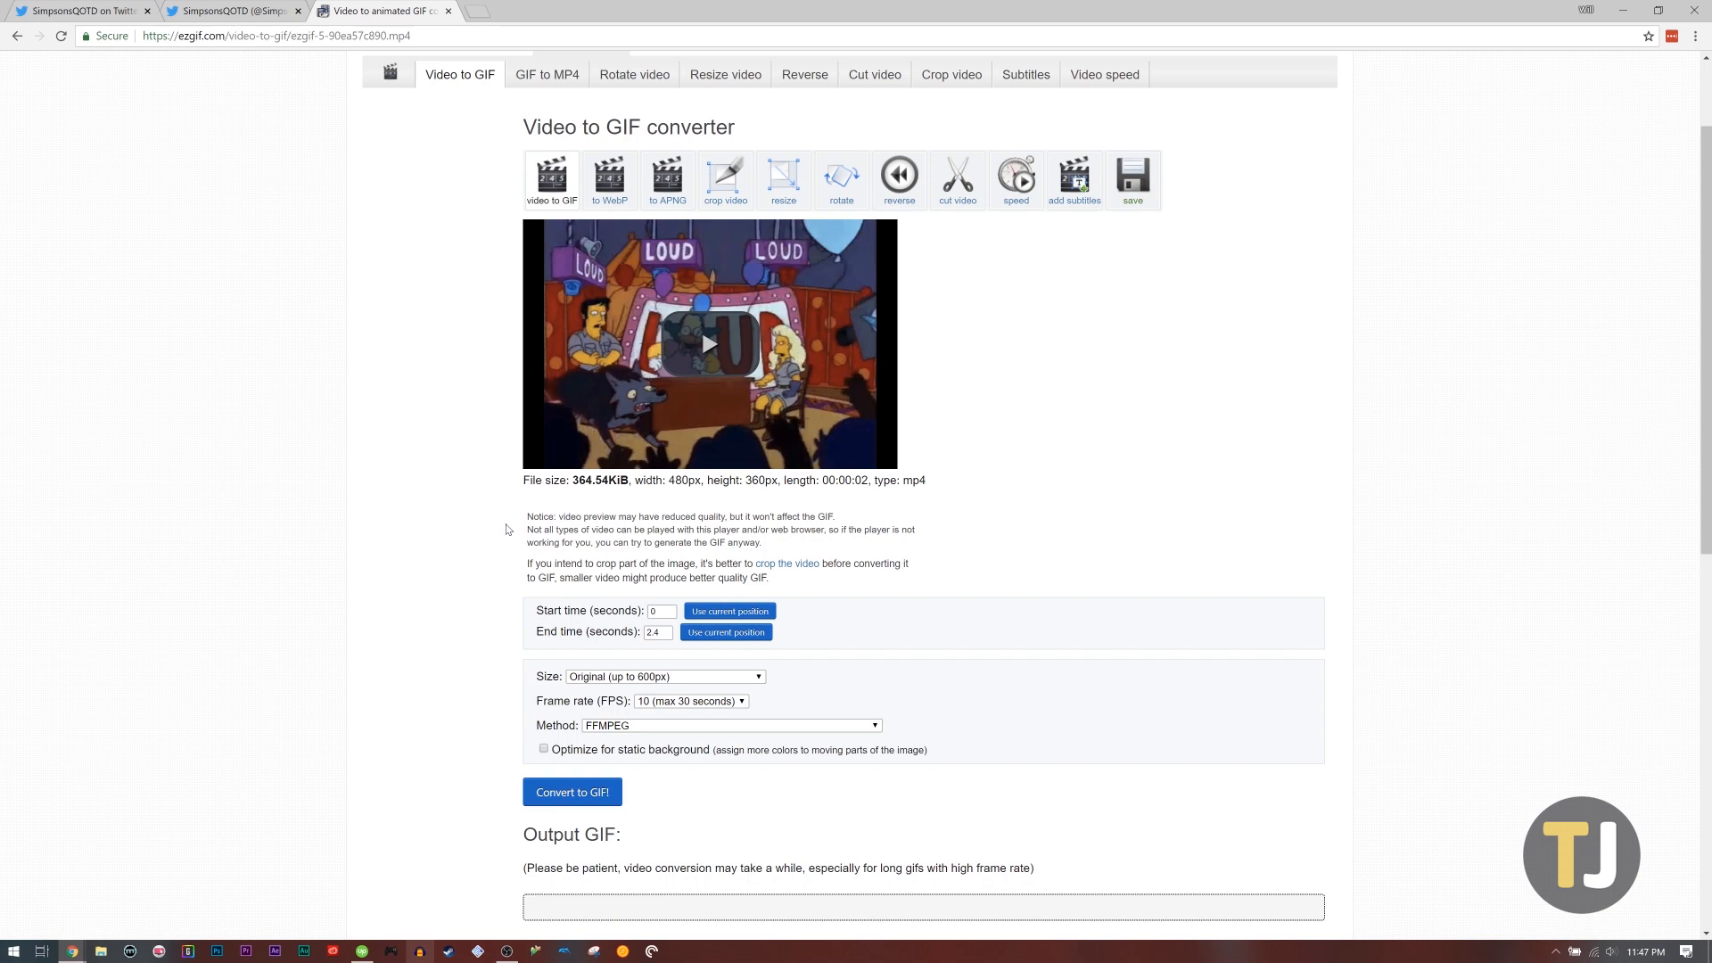
- Convert the uploaded clip to a GIF at default size and 10 frames per second
scroll("down", 3)
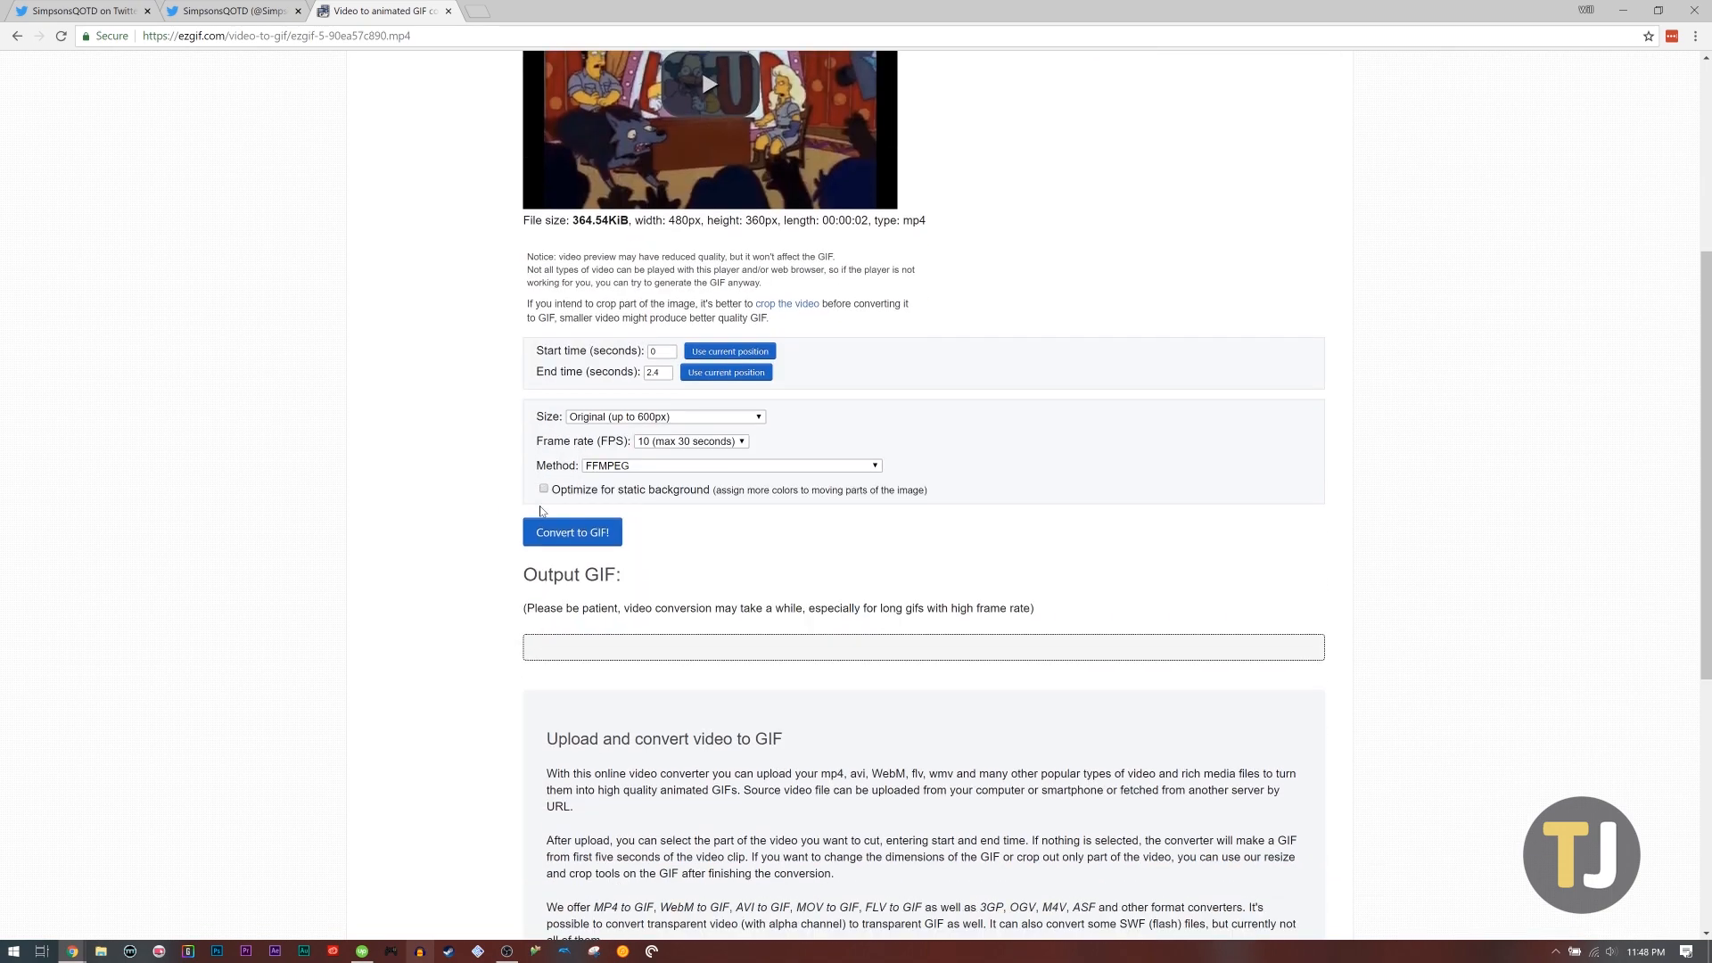
scroll("down", 3)
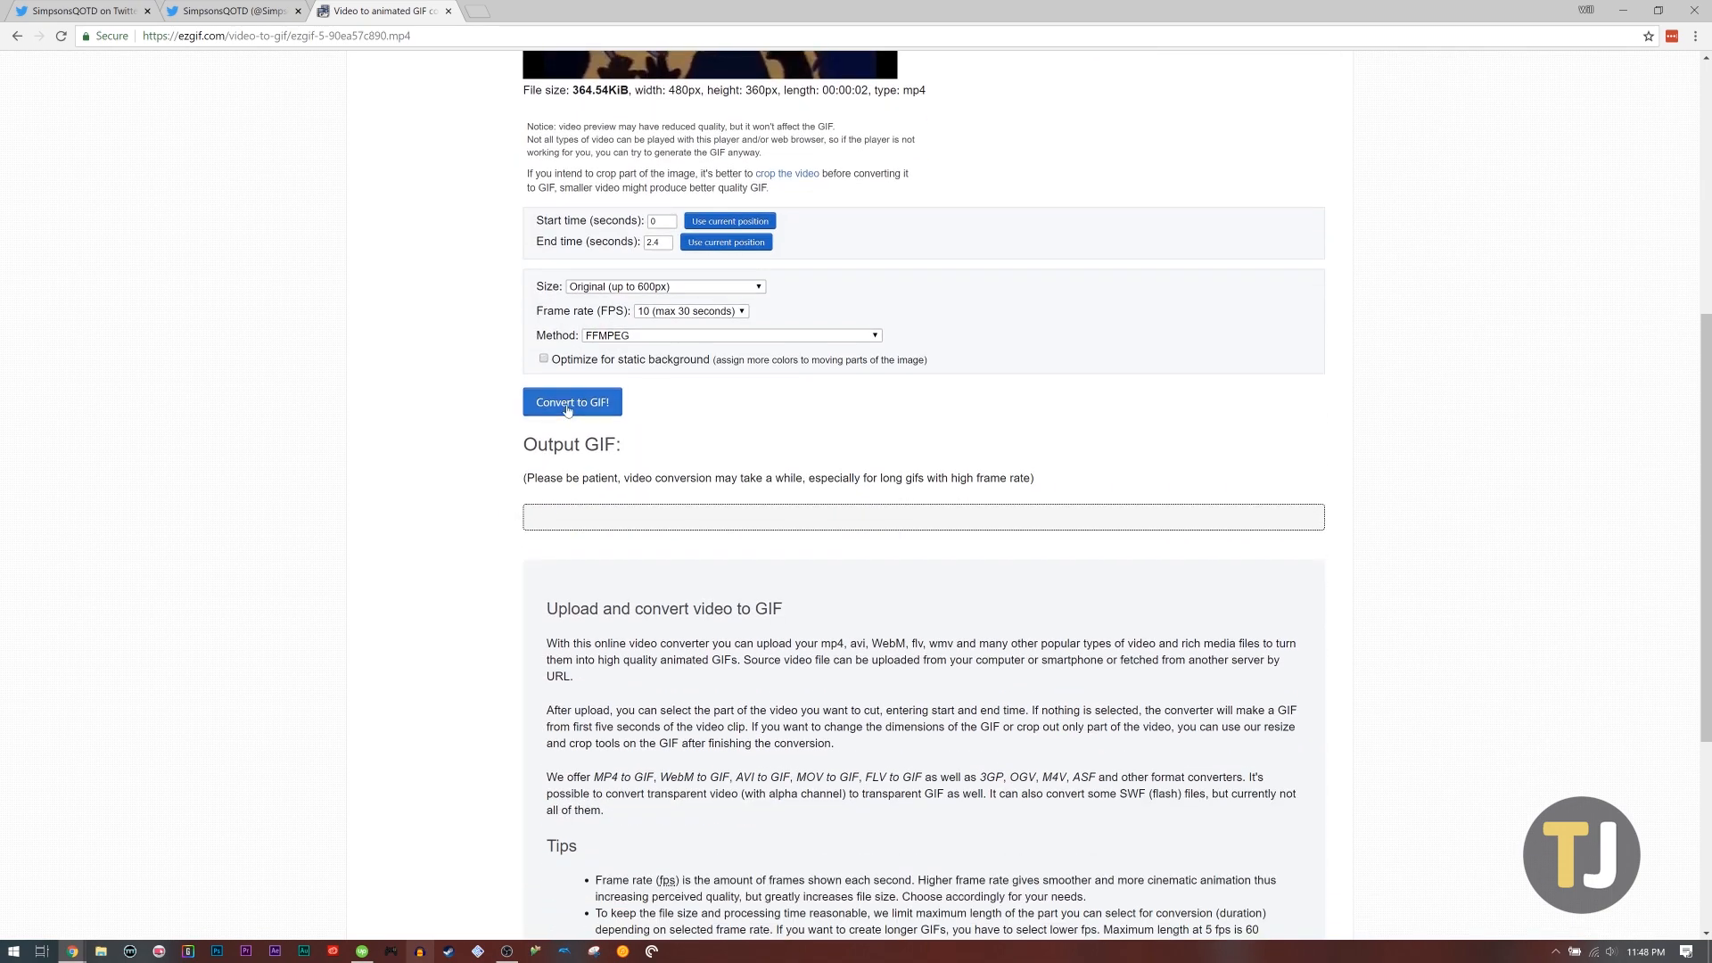
left_click(573, 402)
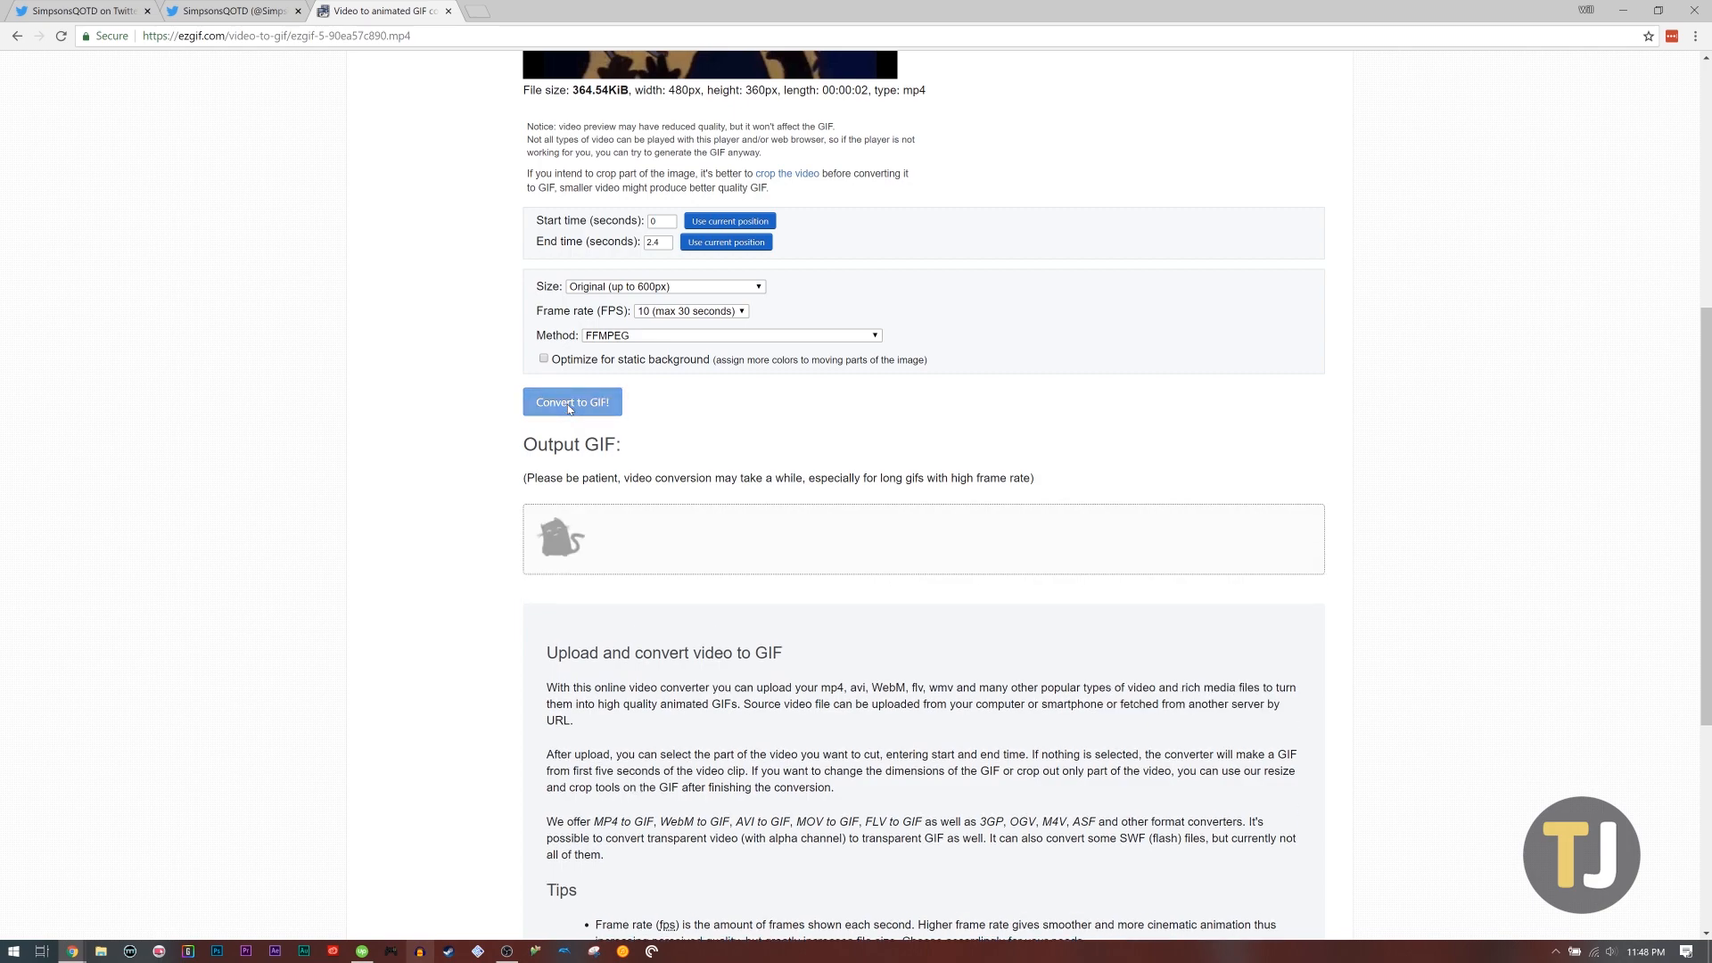
left_click(570, 401)
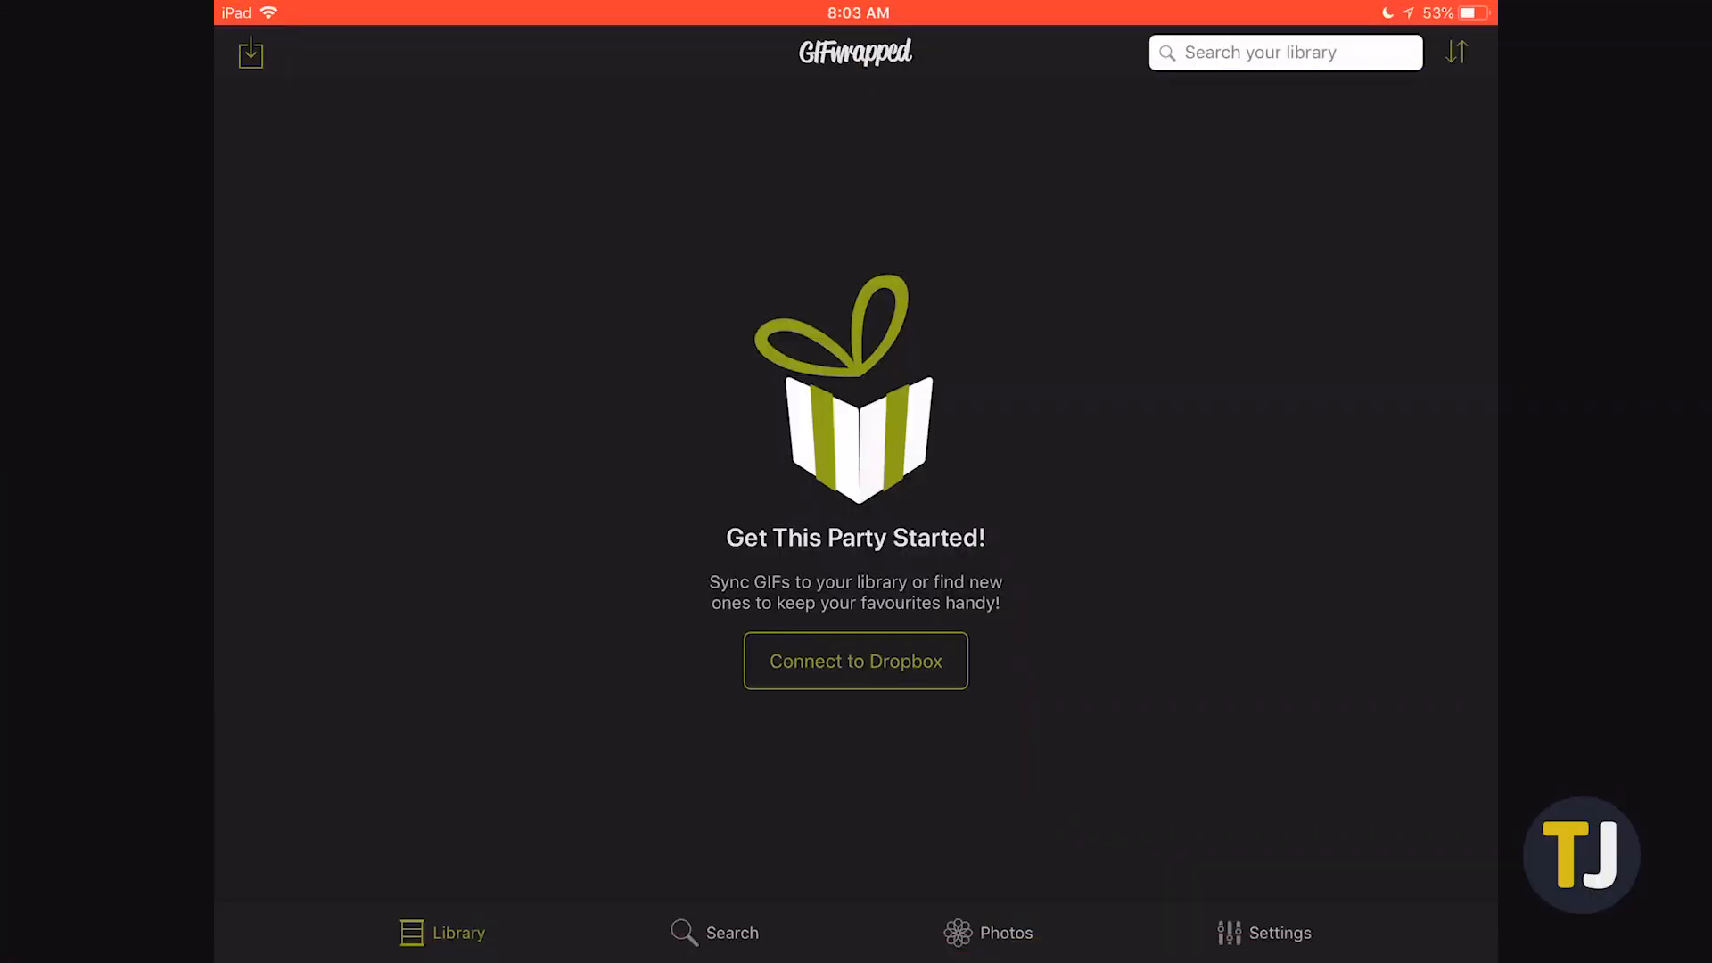
- Go to GIFwrapped's search and use the clipboard tweet link as the GIF source
left_click(713, 933)
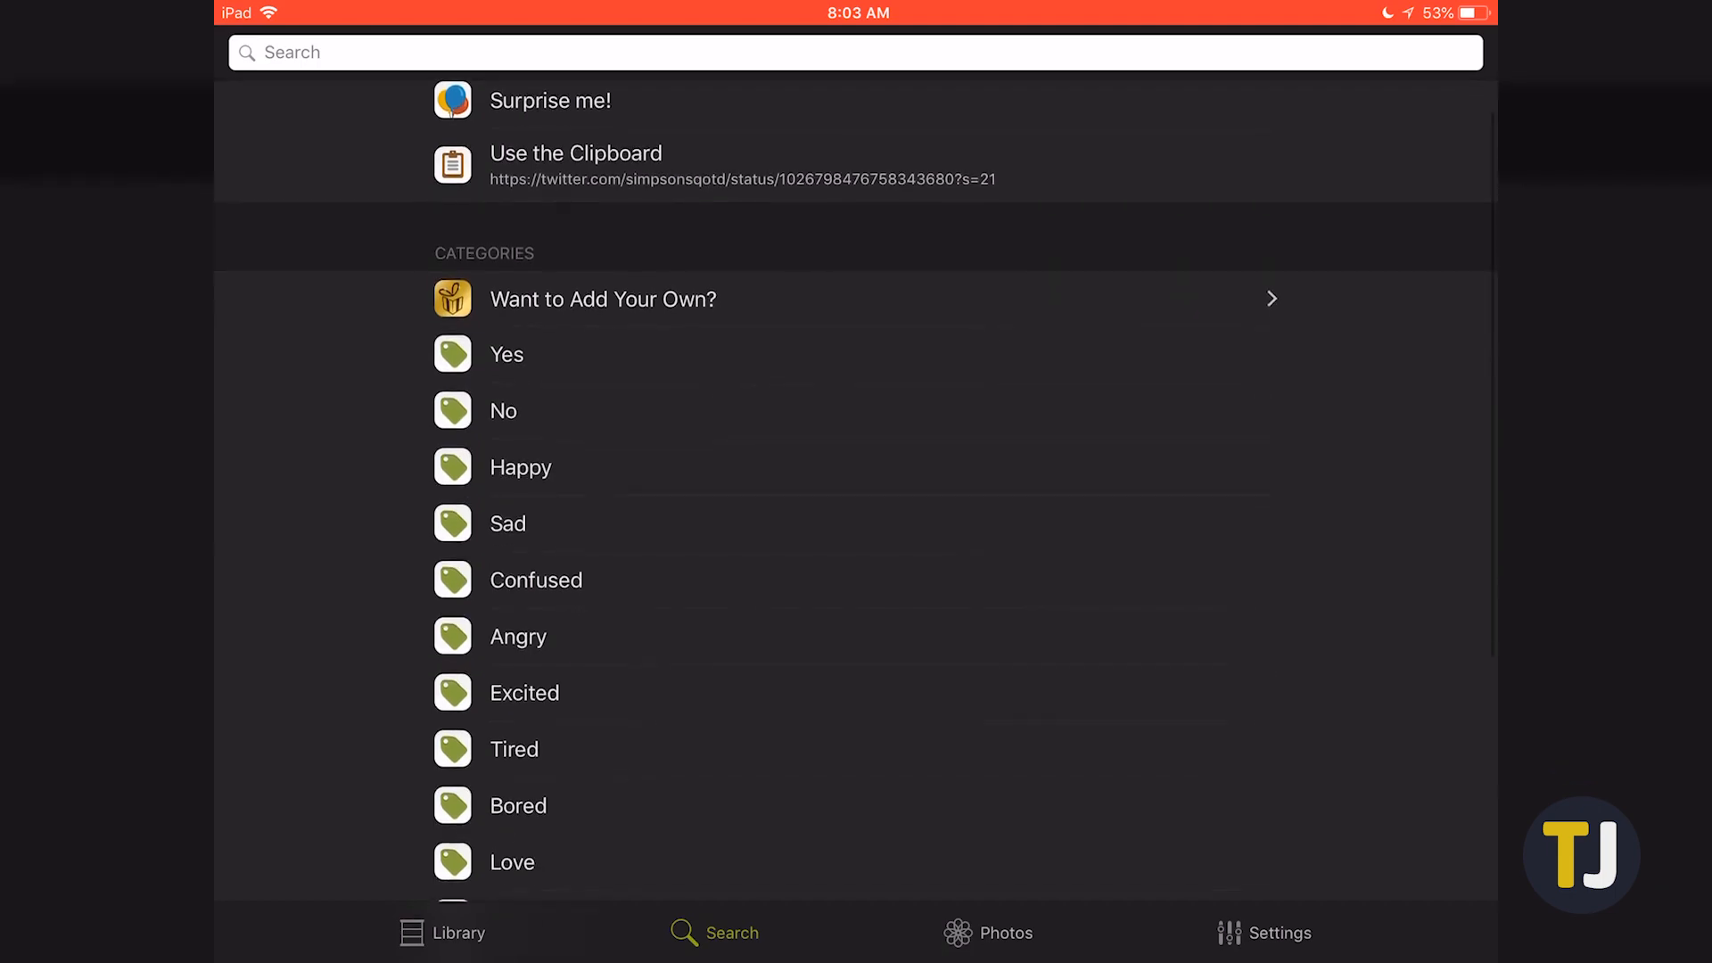
left_click(576, 153)
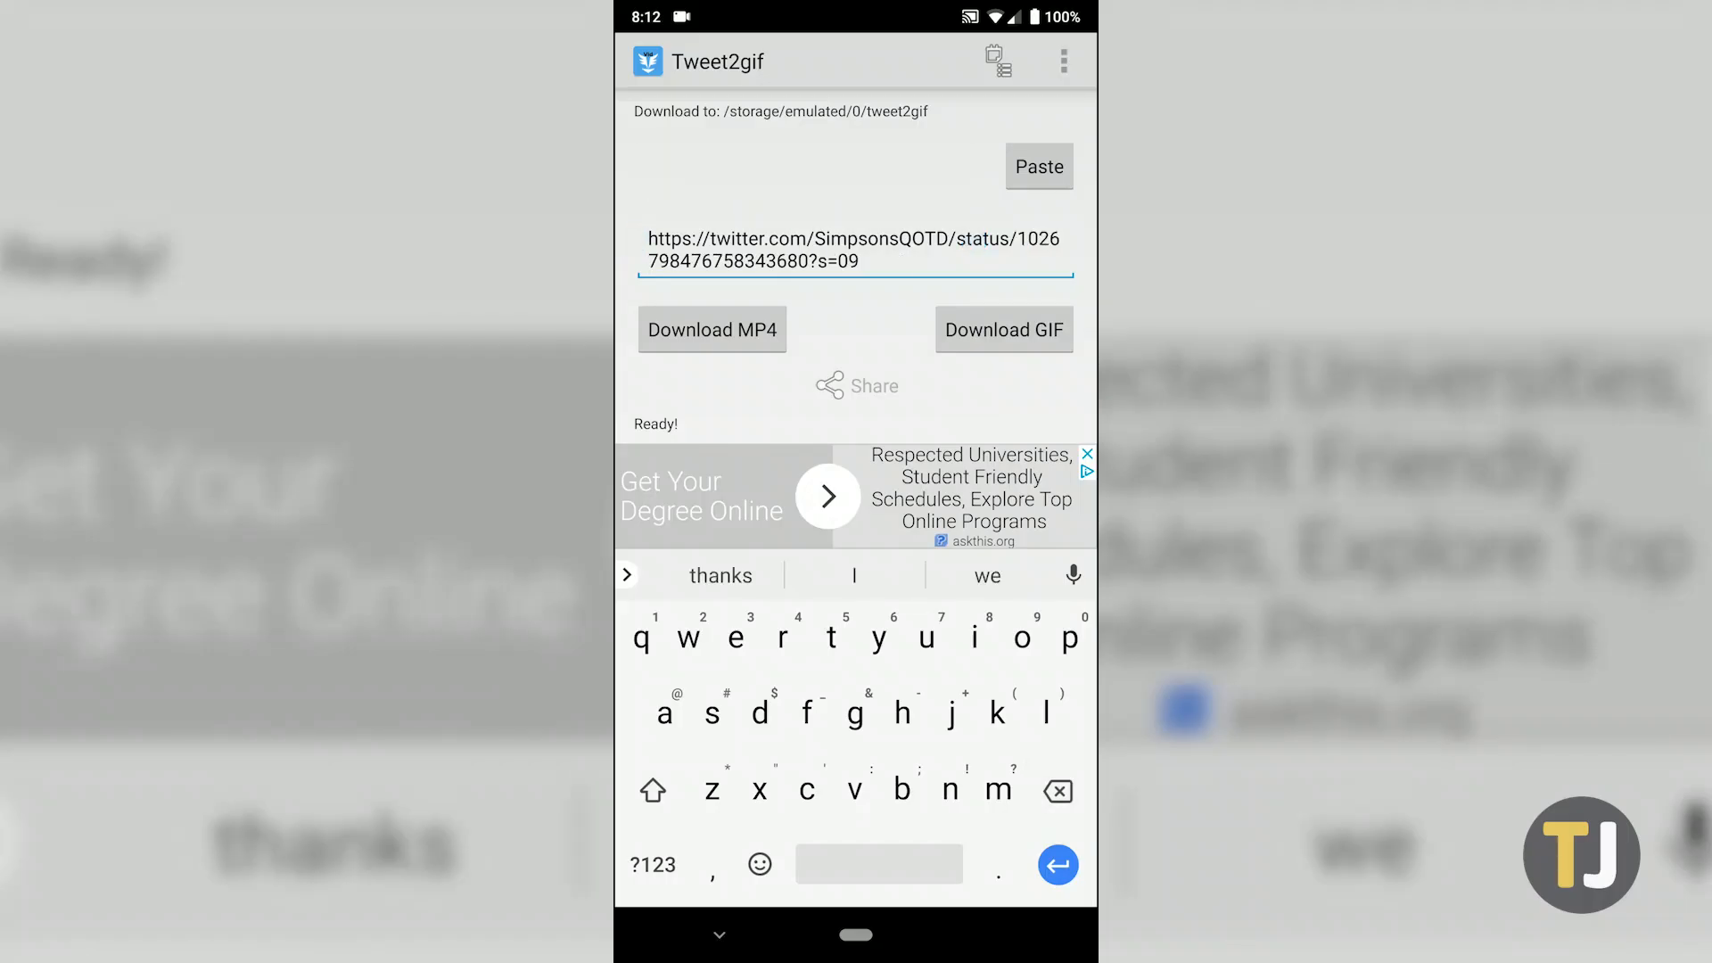
- Download the GIF from the pasted tweet link into the tweet2gif folder
left_click(1000, 330)
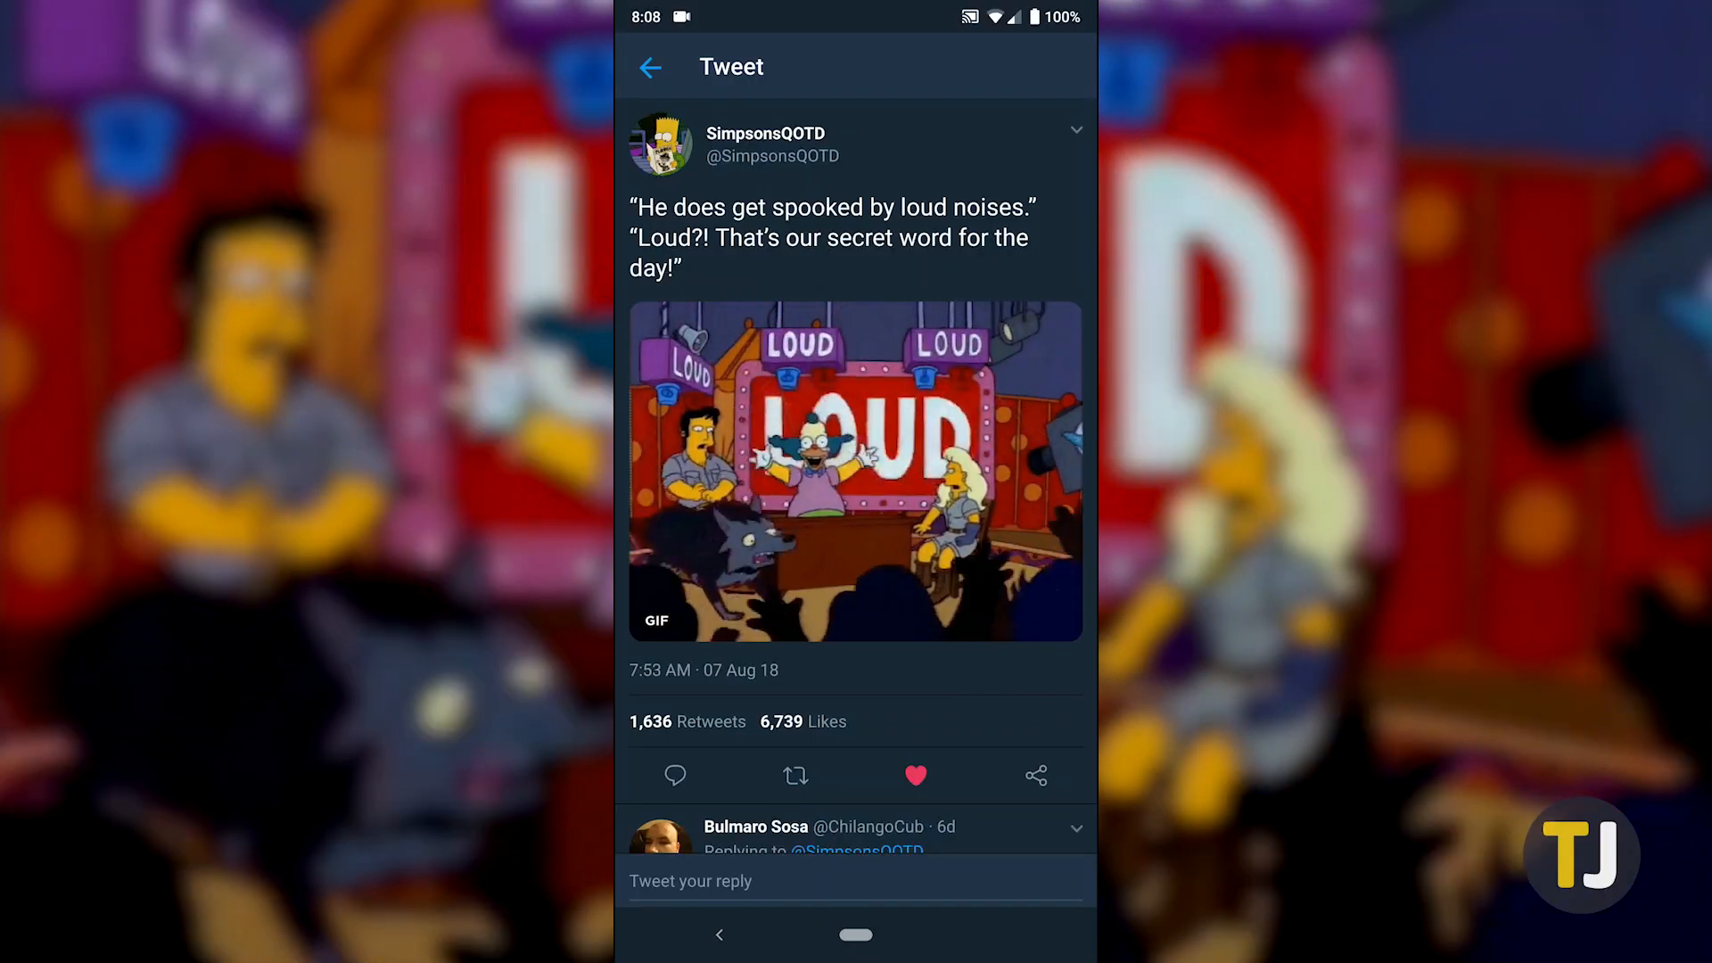
- Share the SimpsonsQOTD LOUD tweet via another app from its share menu
left_click(1034, 775)
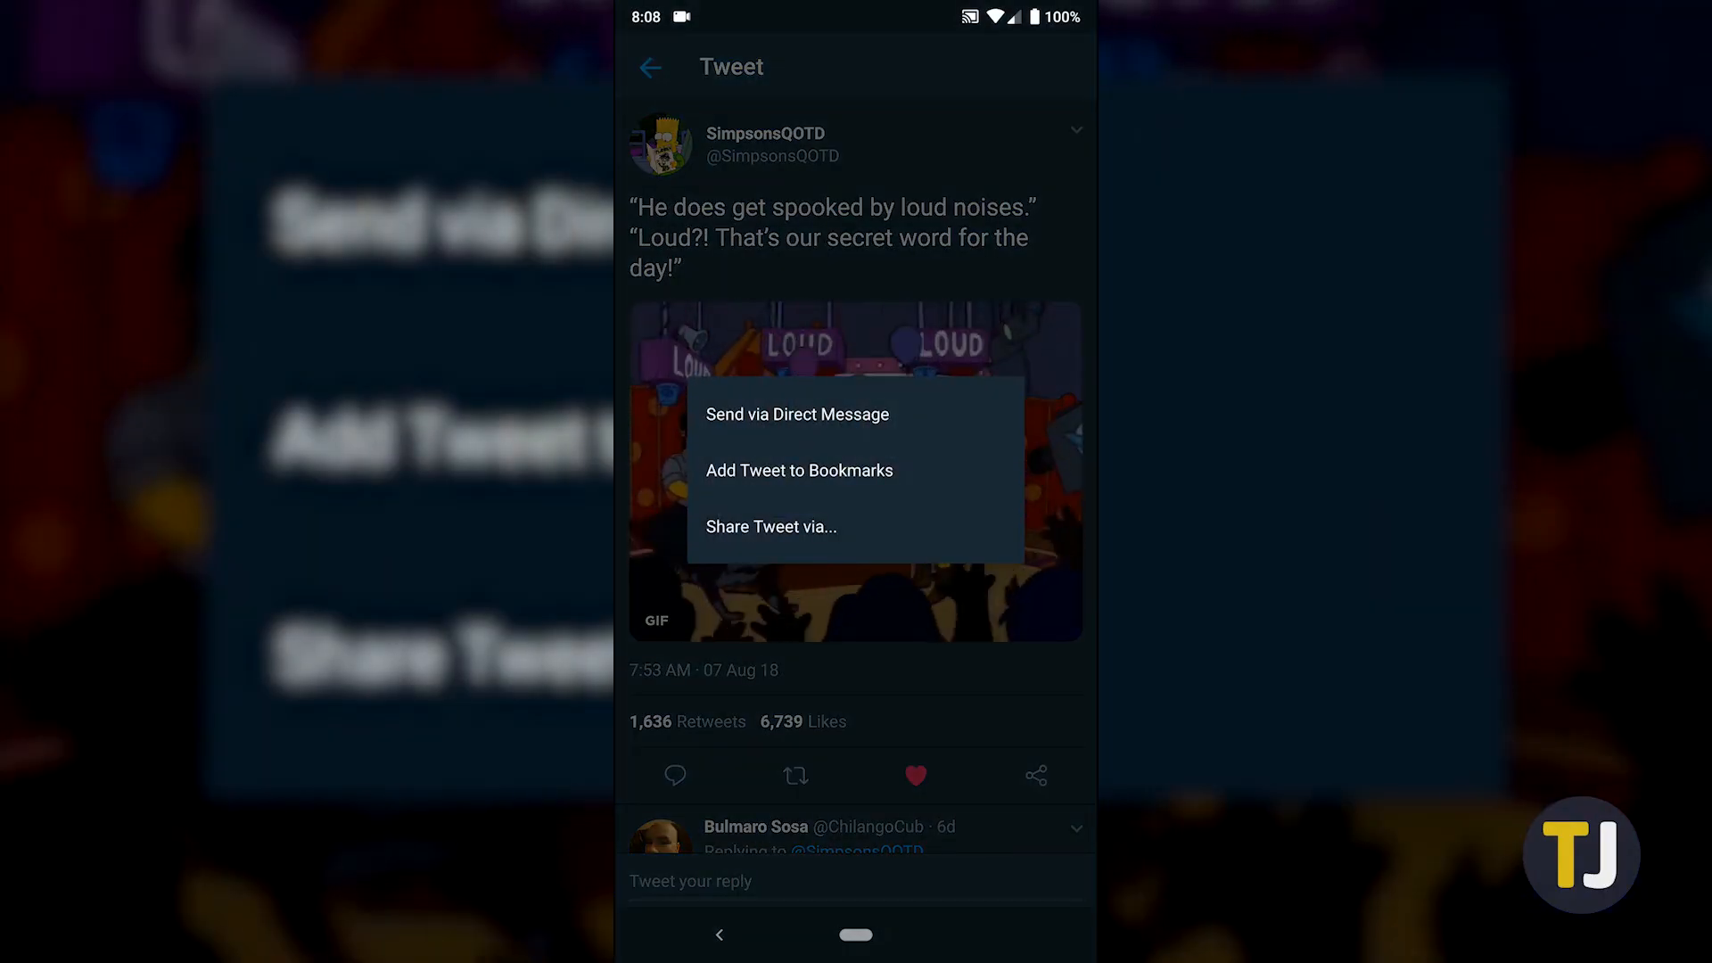
left_click(770, 526)
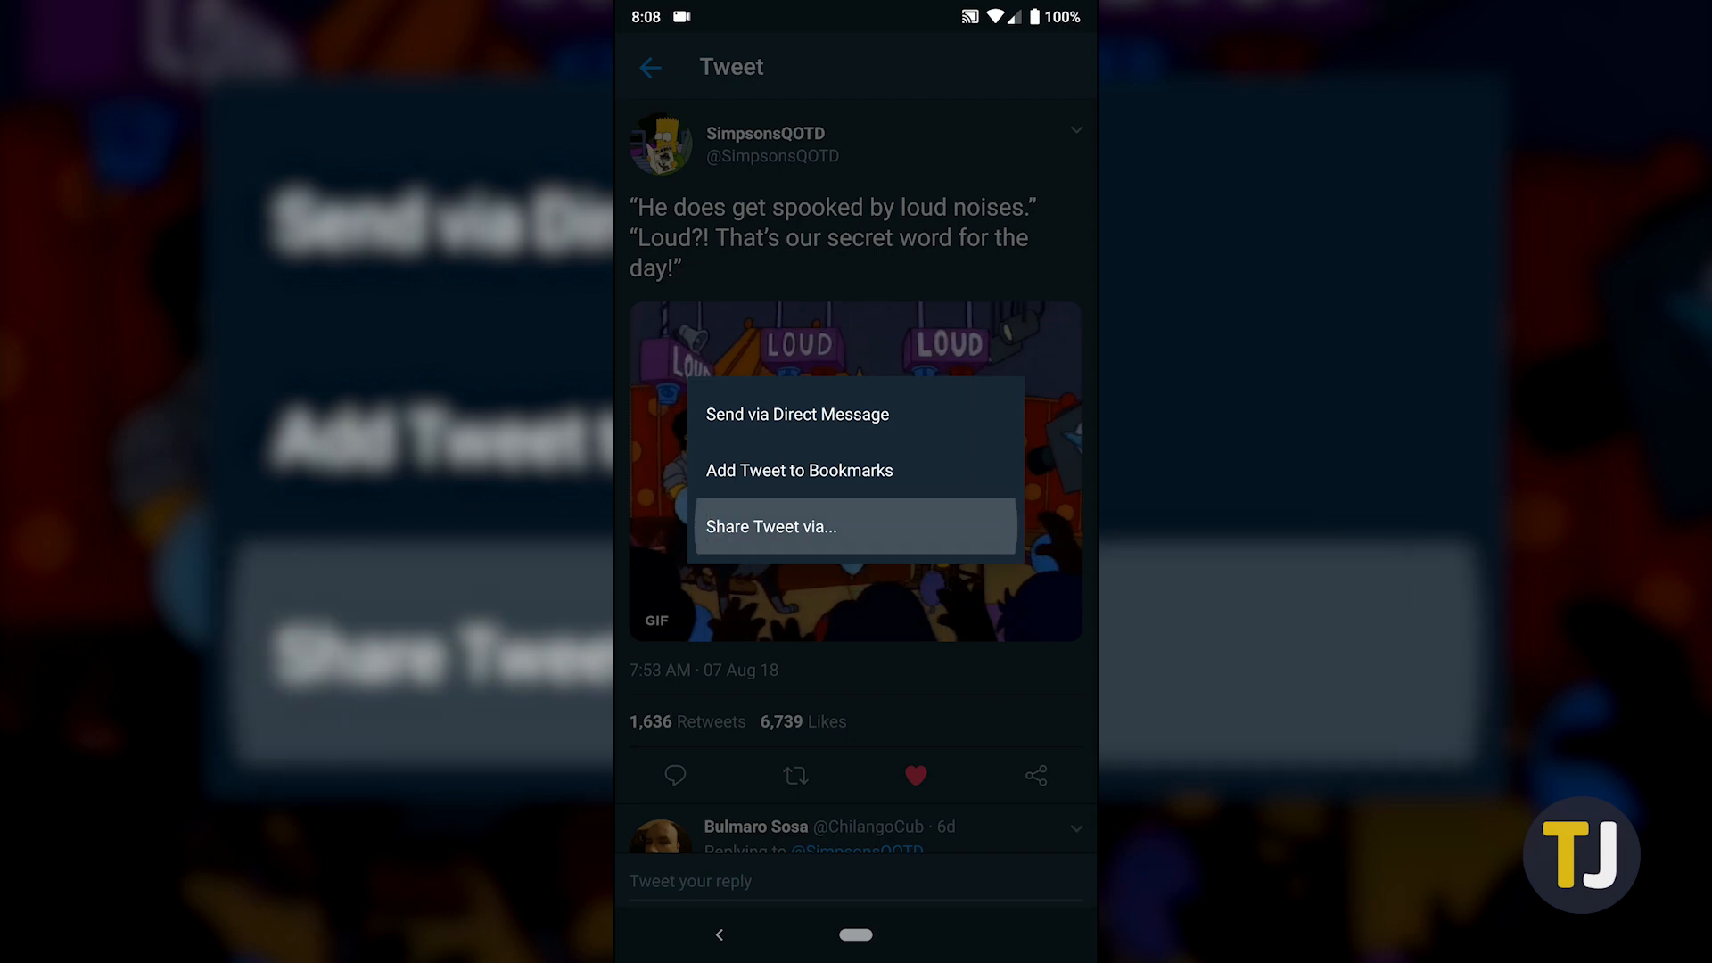
left_click(770, 526)
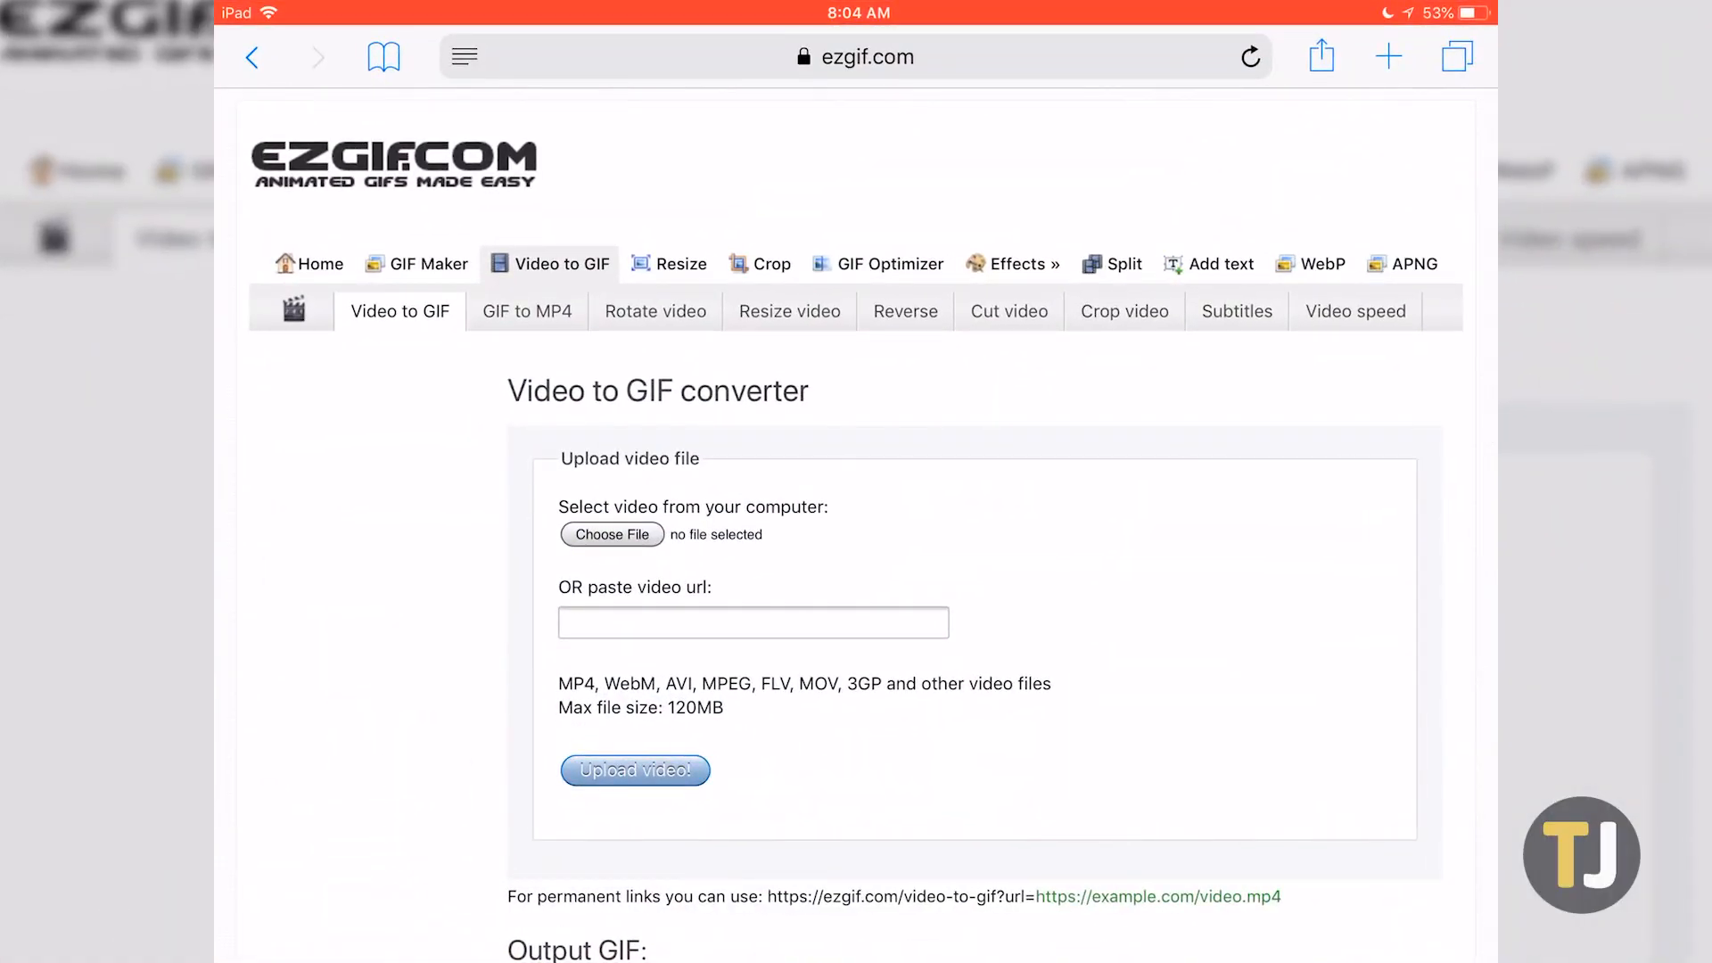
- Upload the pasted tweet link, convert it to the 2.06 MiB LOUD GIF and save it
left_click(753, 623)
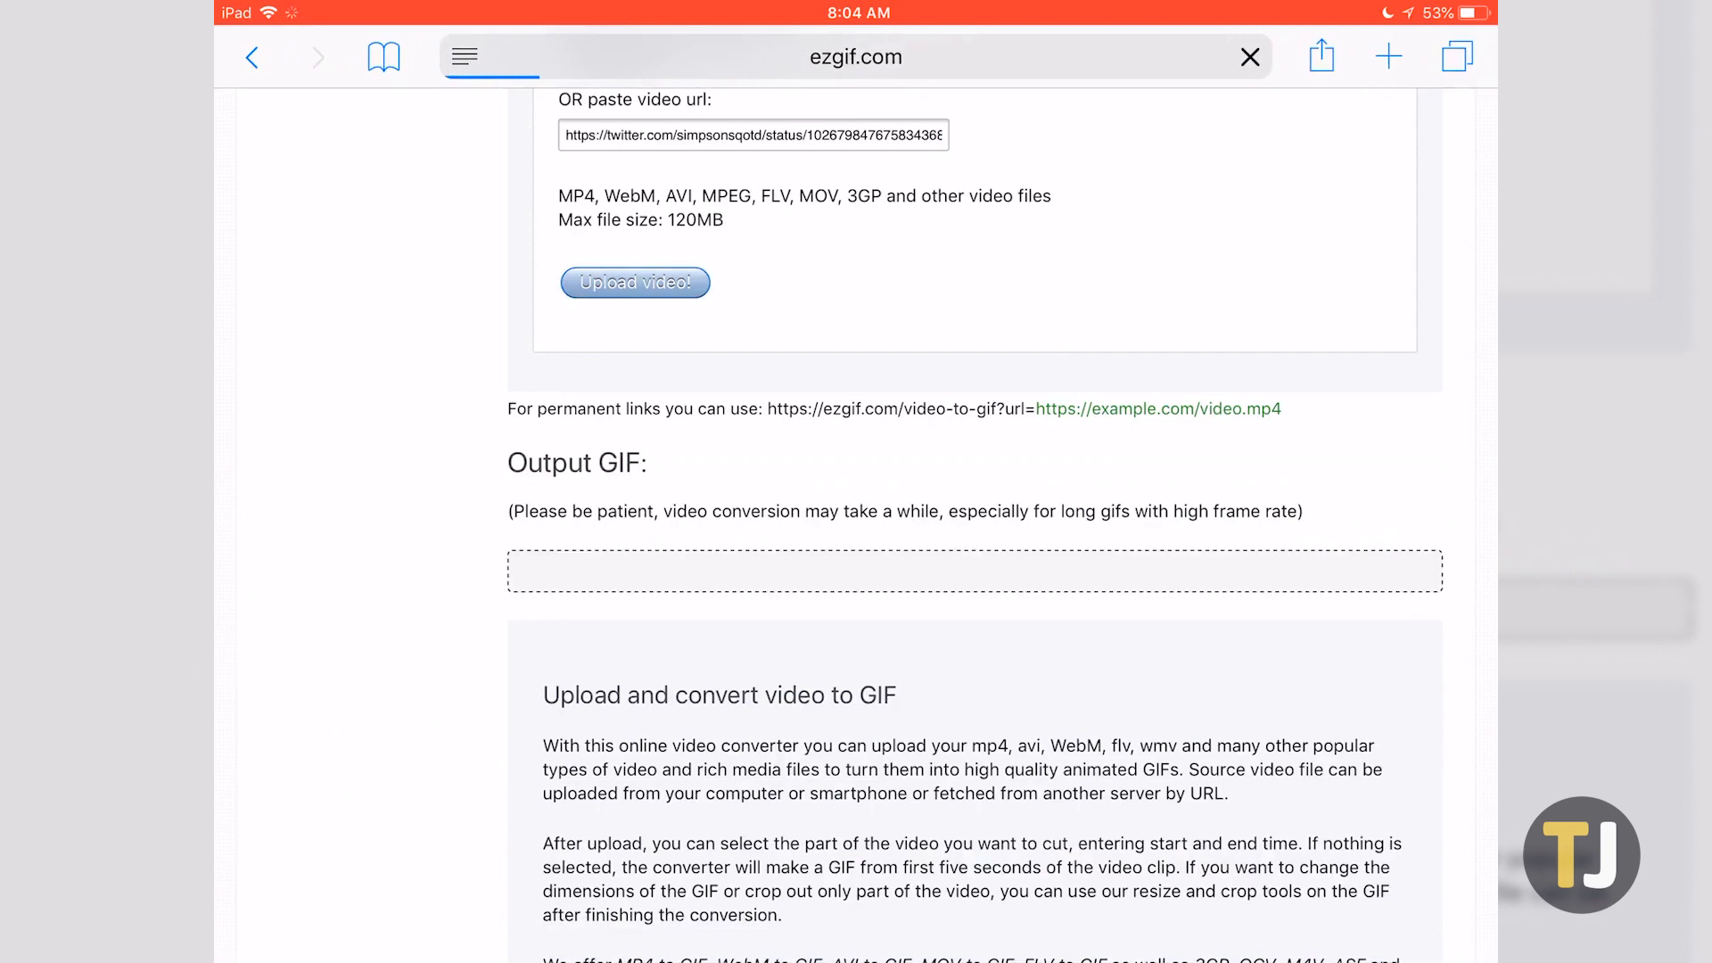
left_click(635, 283)
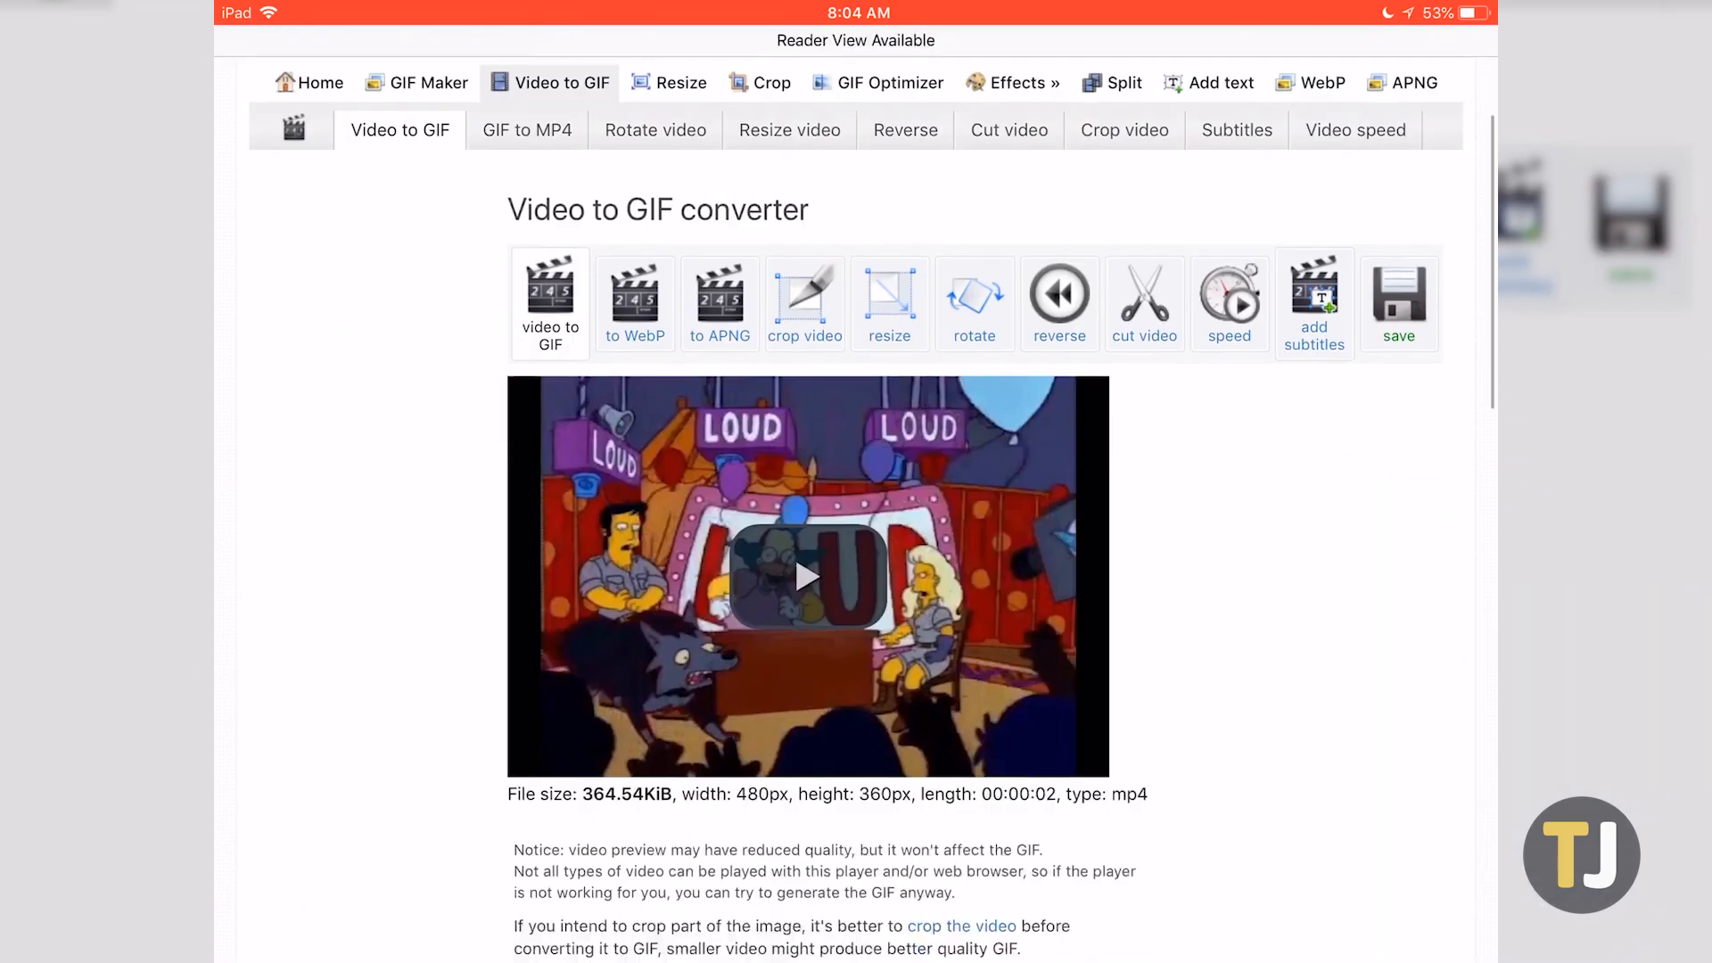
scroll("down", 3)
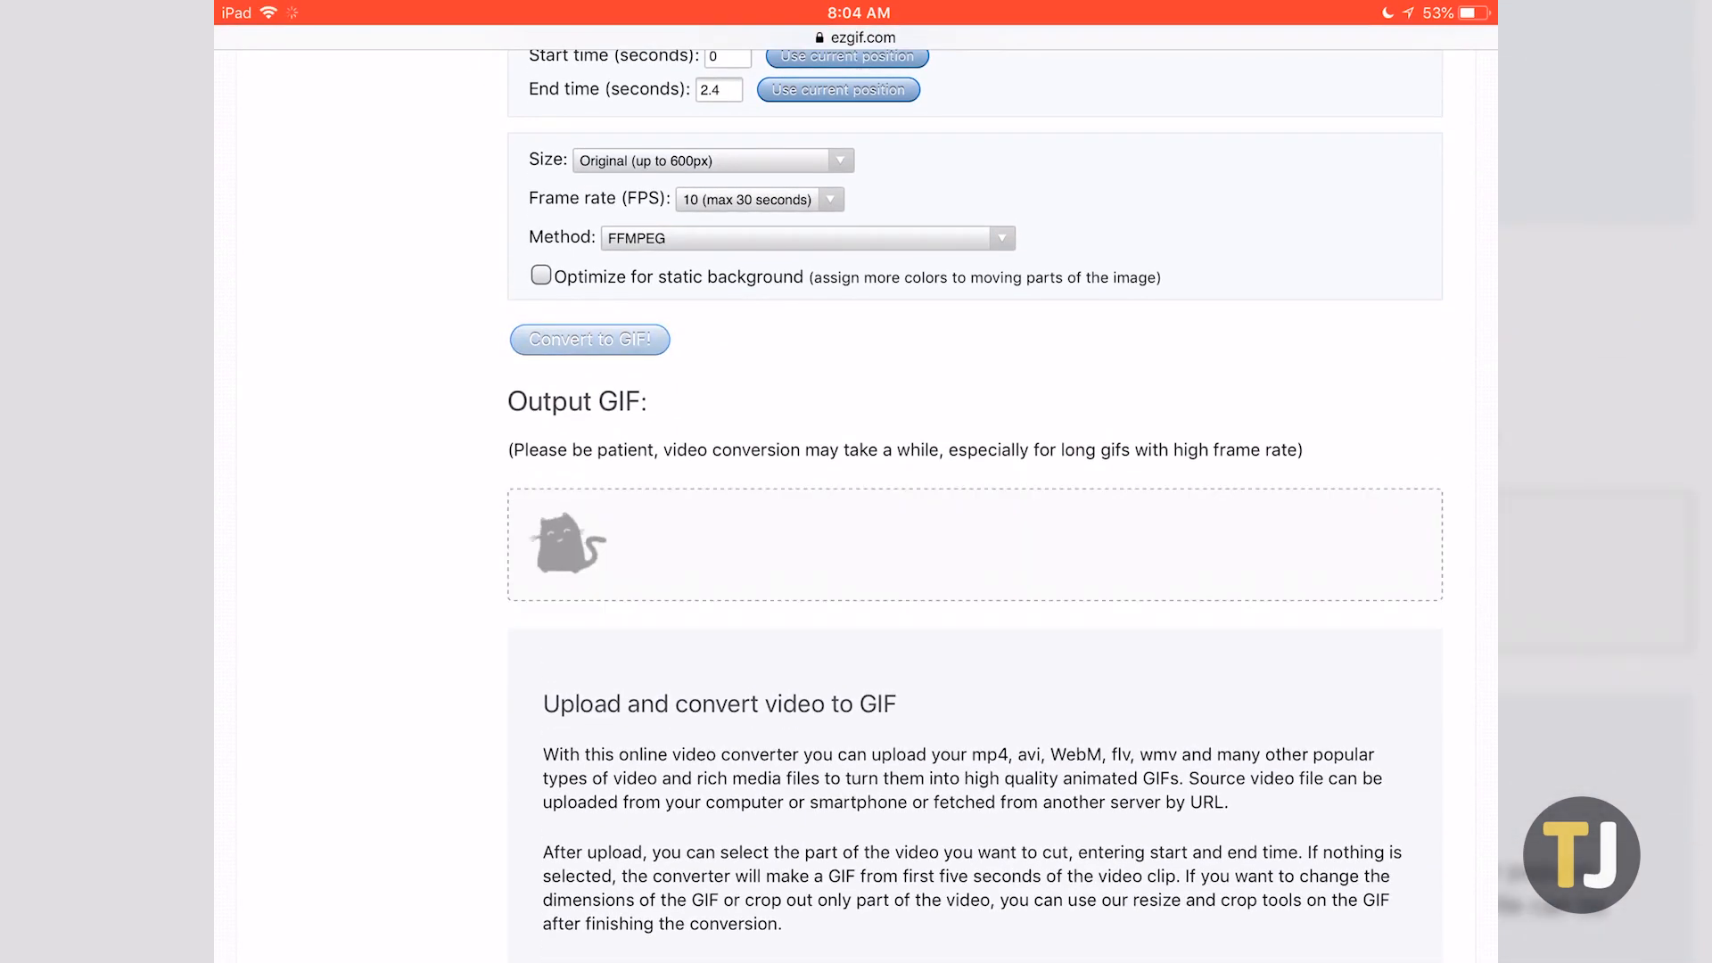
left_click(591, 339)
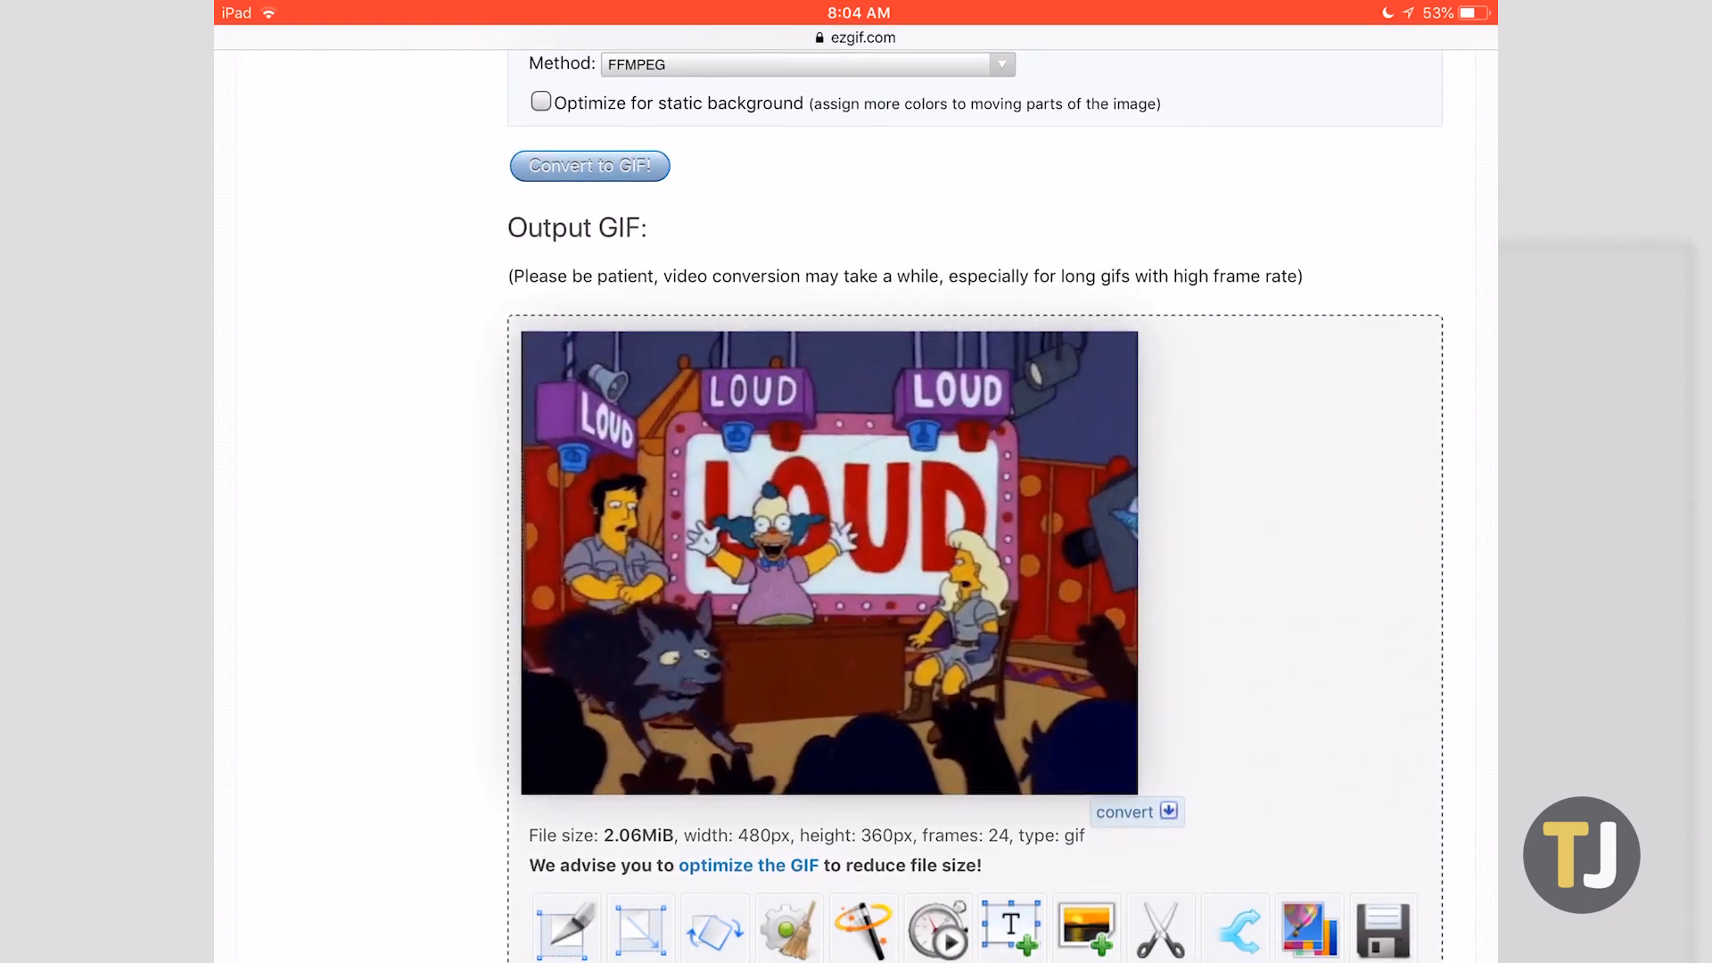
left_click(829, 562)
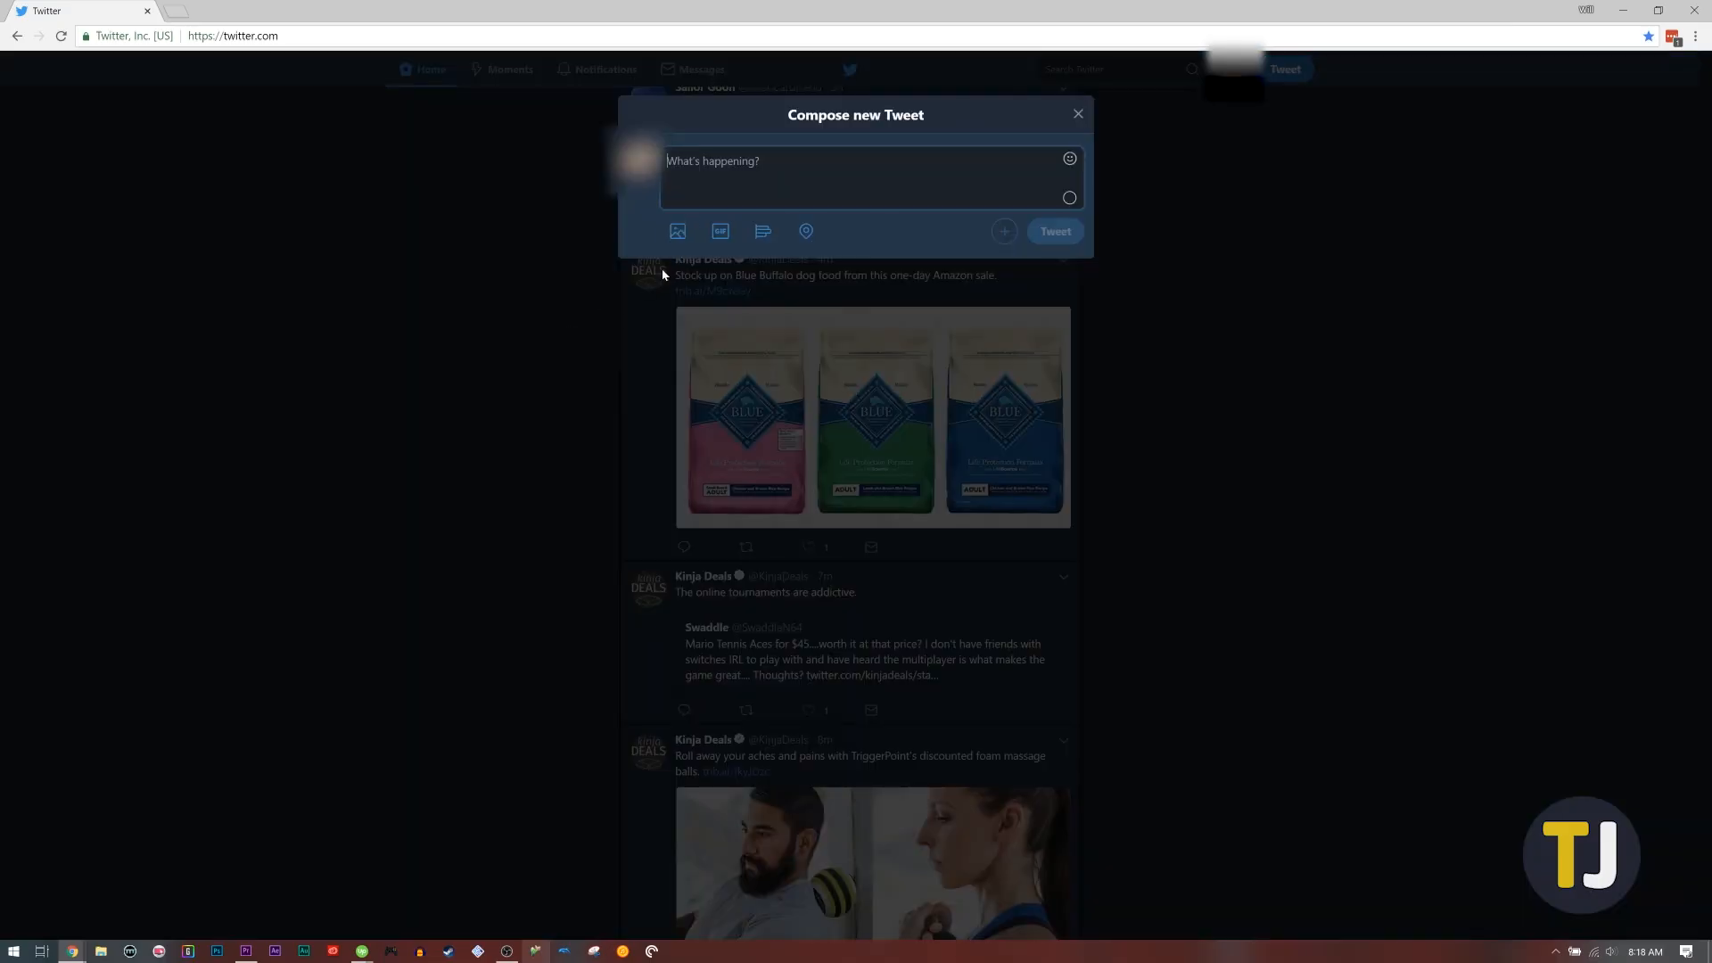
- Attach the simpsons-loud file from the Desktop and post the tweet
left_click(678, 232)
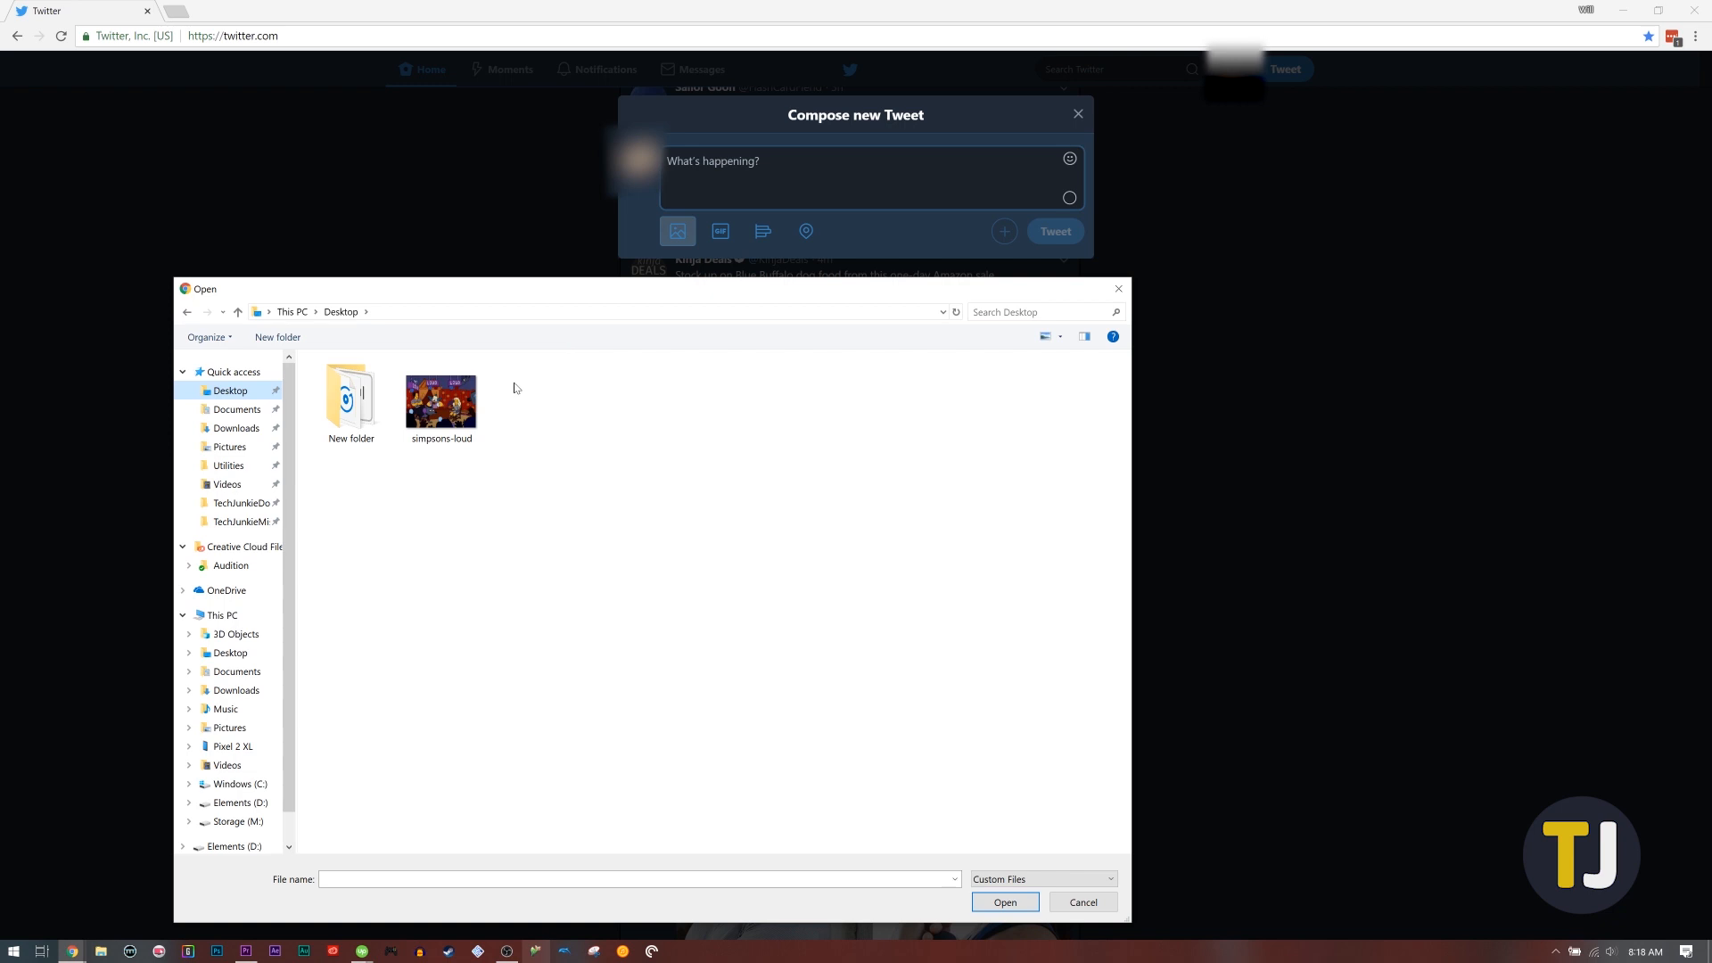
left_click(440, 397)
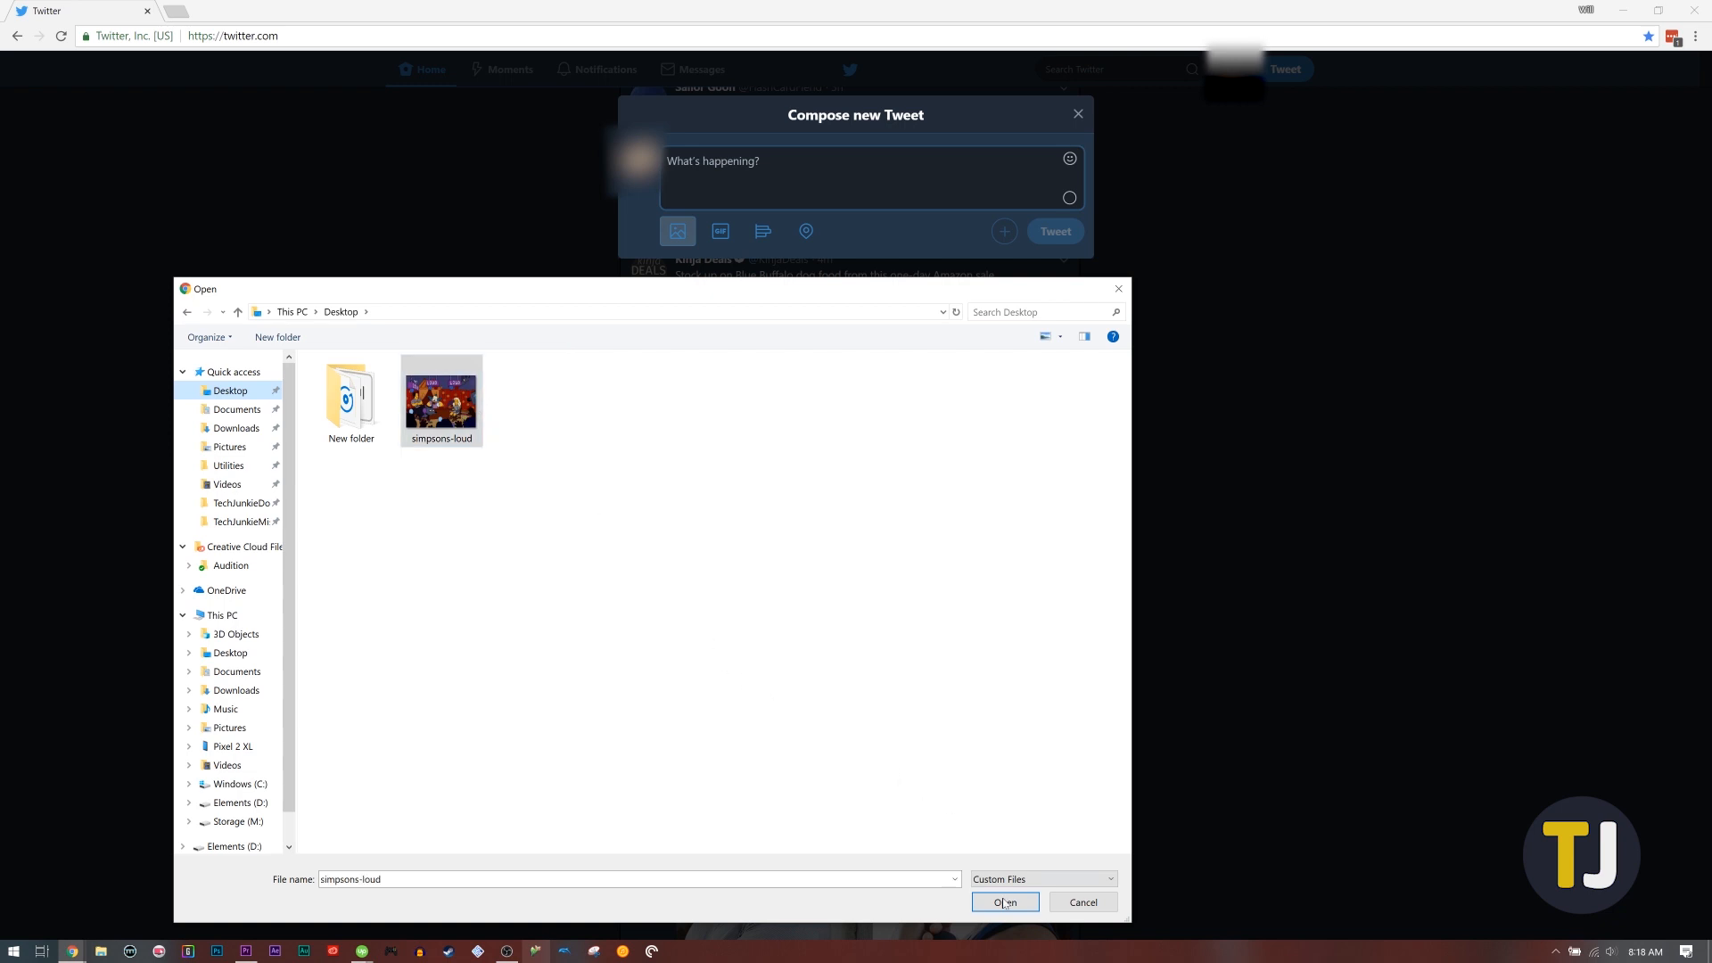
left_click(1005, 902)
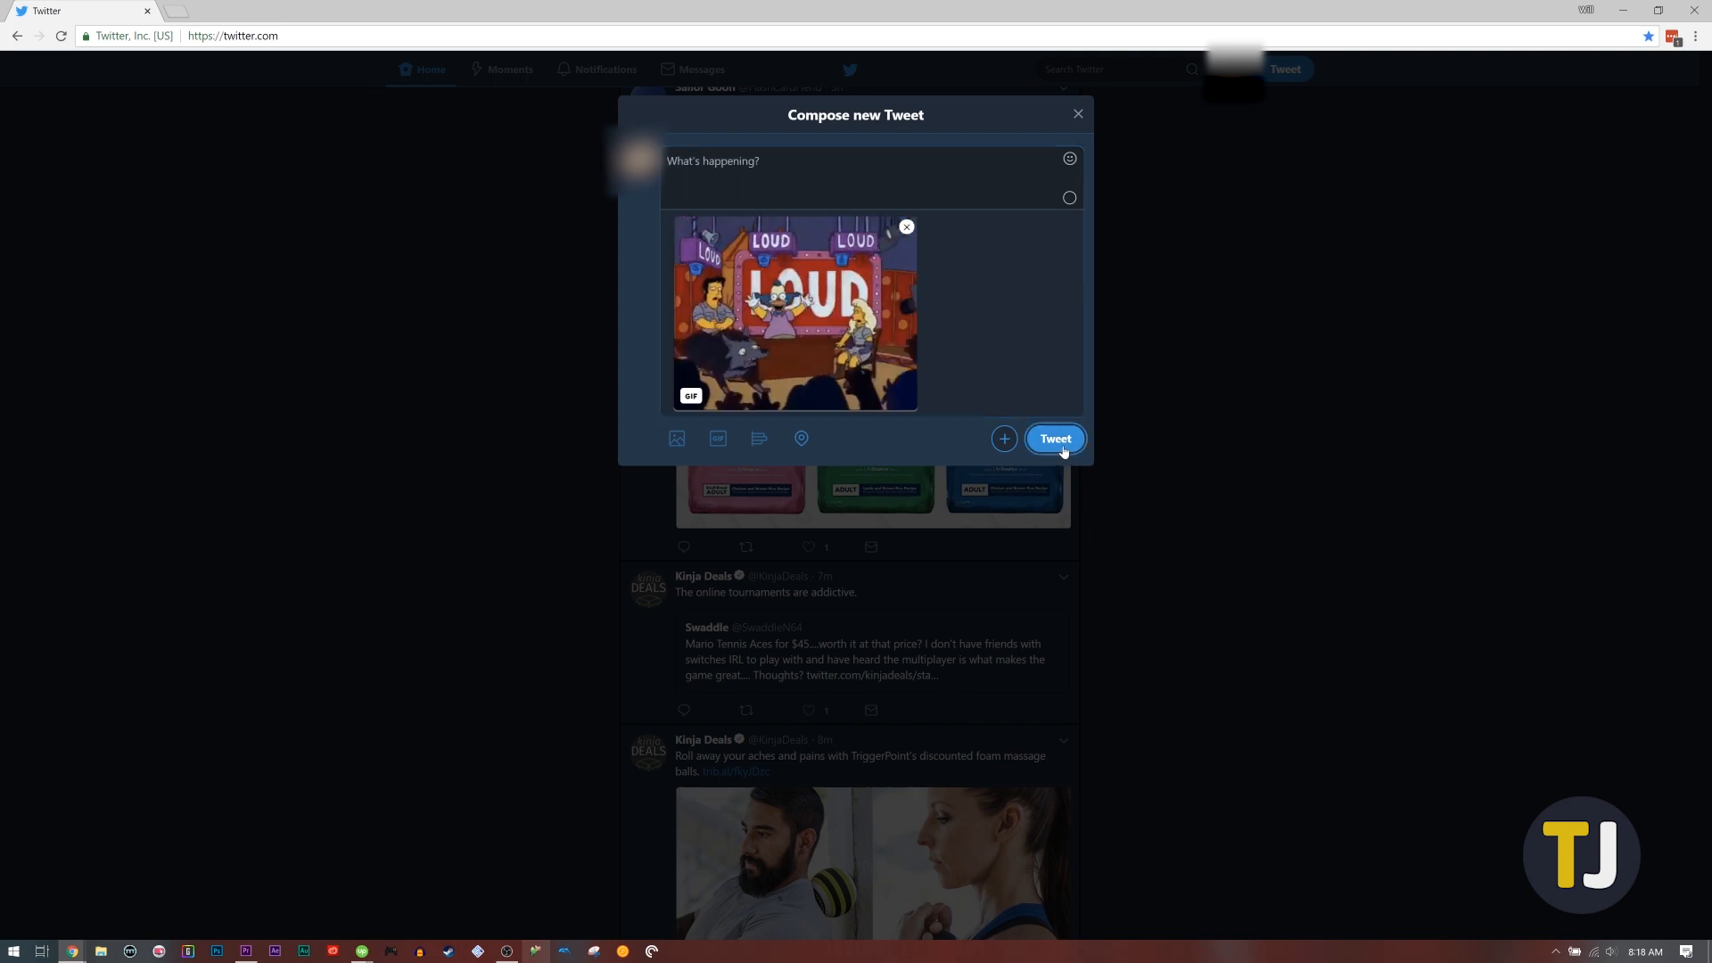
left_click(1054, 439)
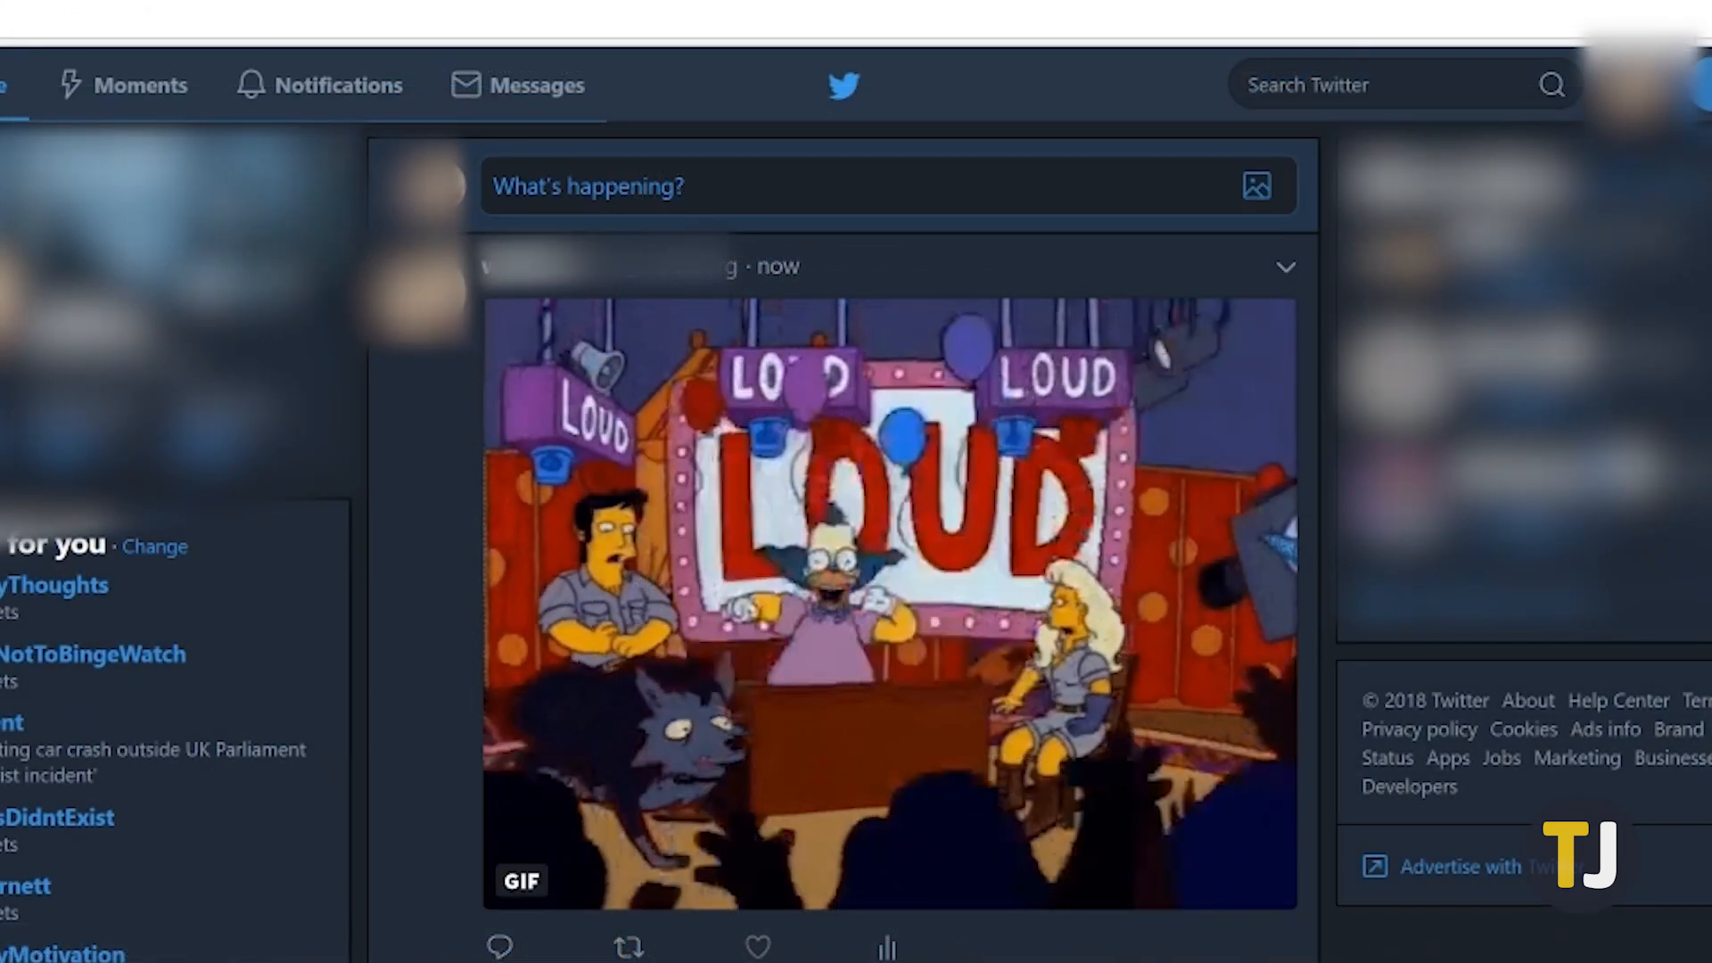